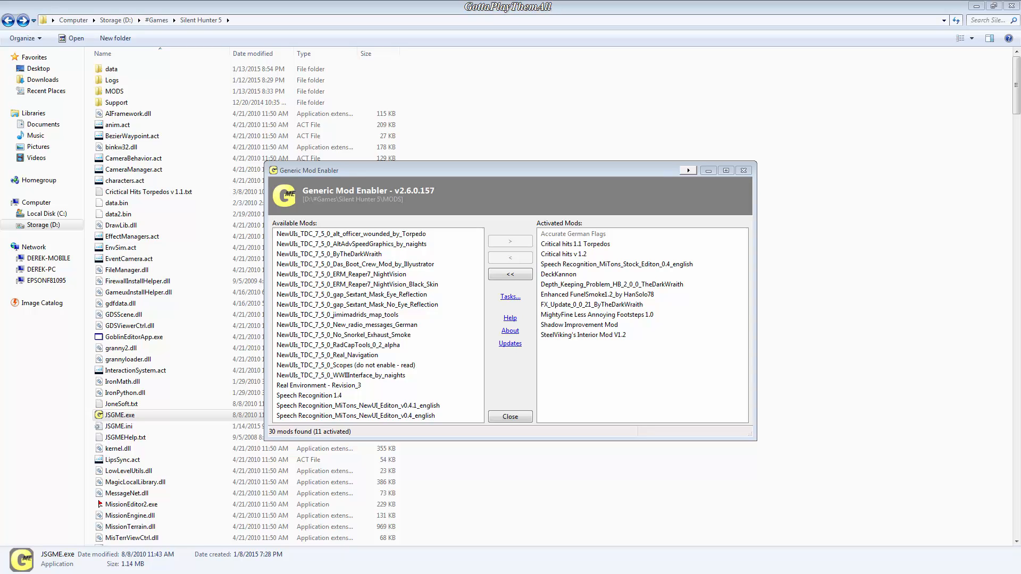
pyautogui.moveTo(302, 206)
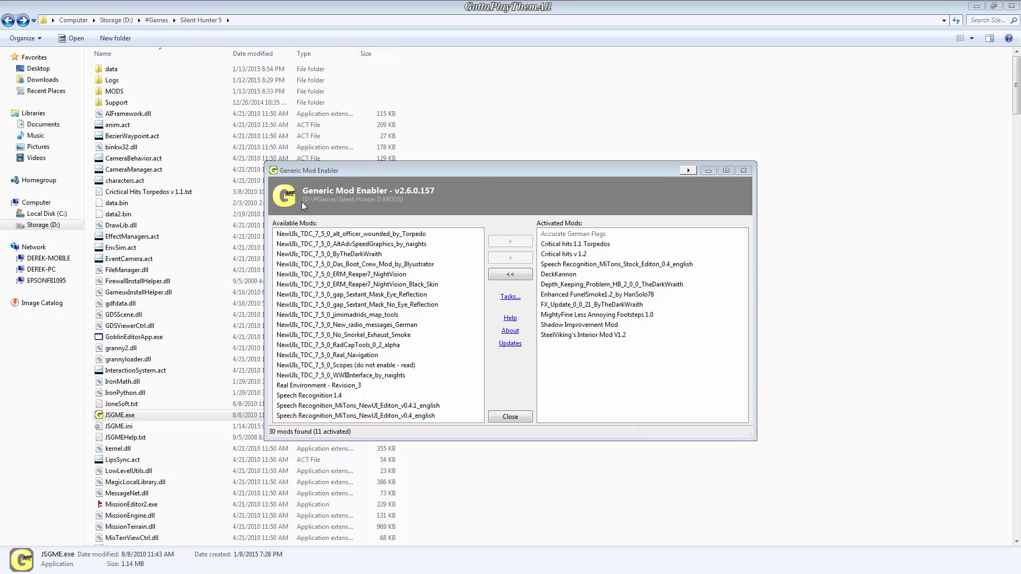
pyautogui.moveTo(360, 185)
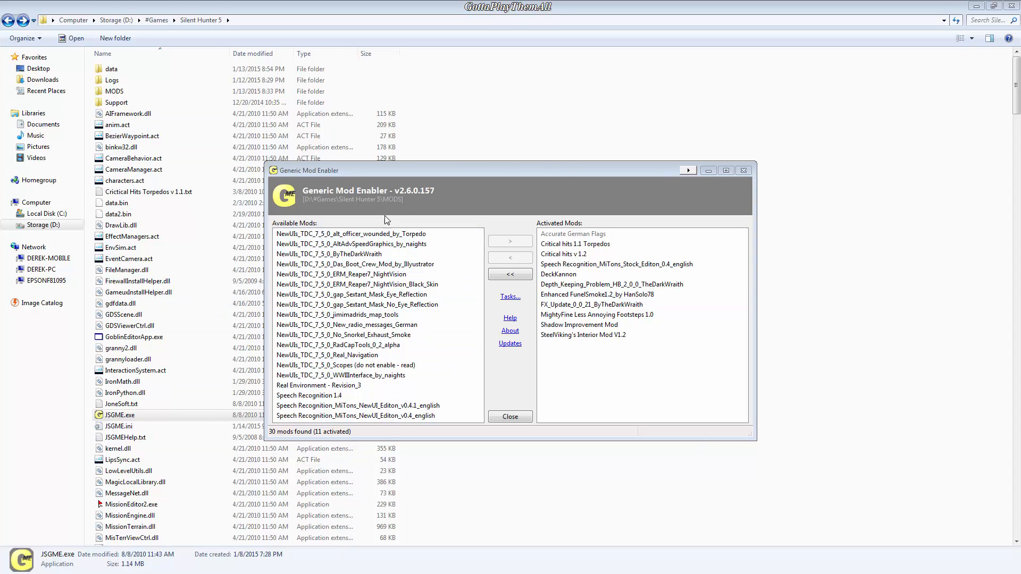
pyautogui.moveTo(716, 199)
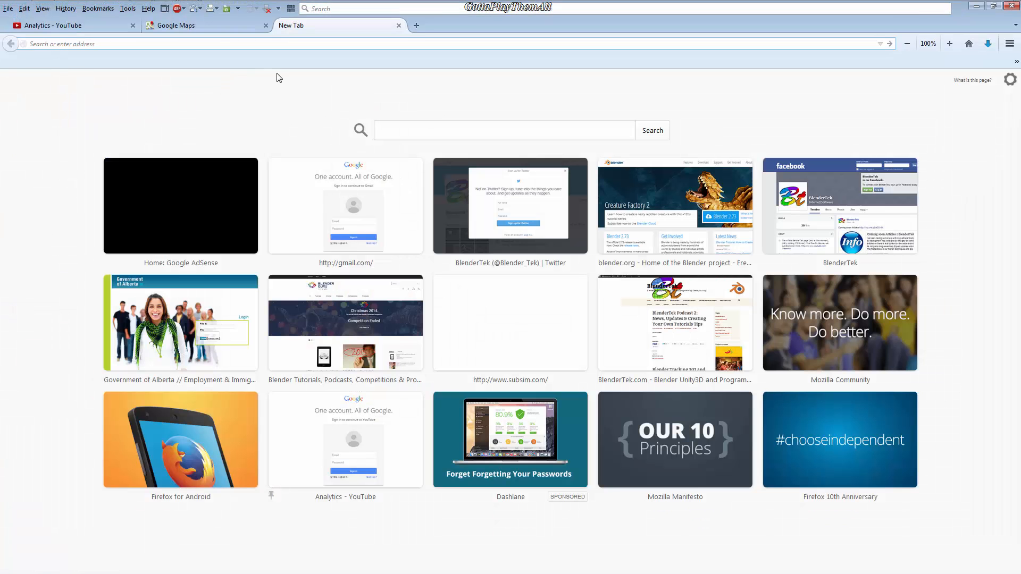
# Google 'jsgme 2.6 download' and open the SUBSIM Radio Room JSGME thread result
pyautogui.click(504, 129)
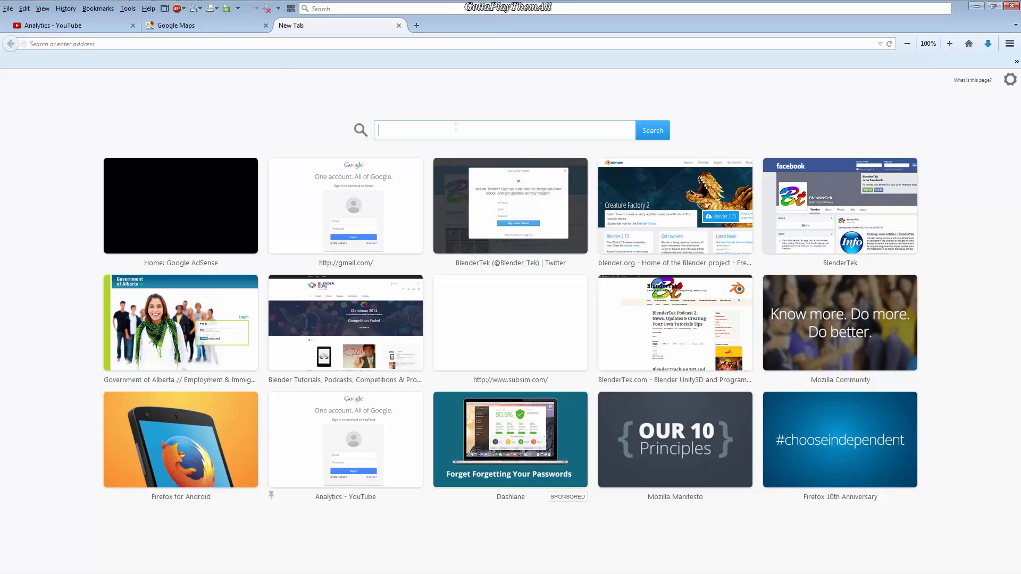
pyautogui.write('jsgme')
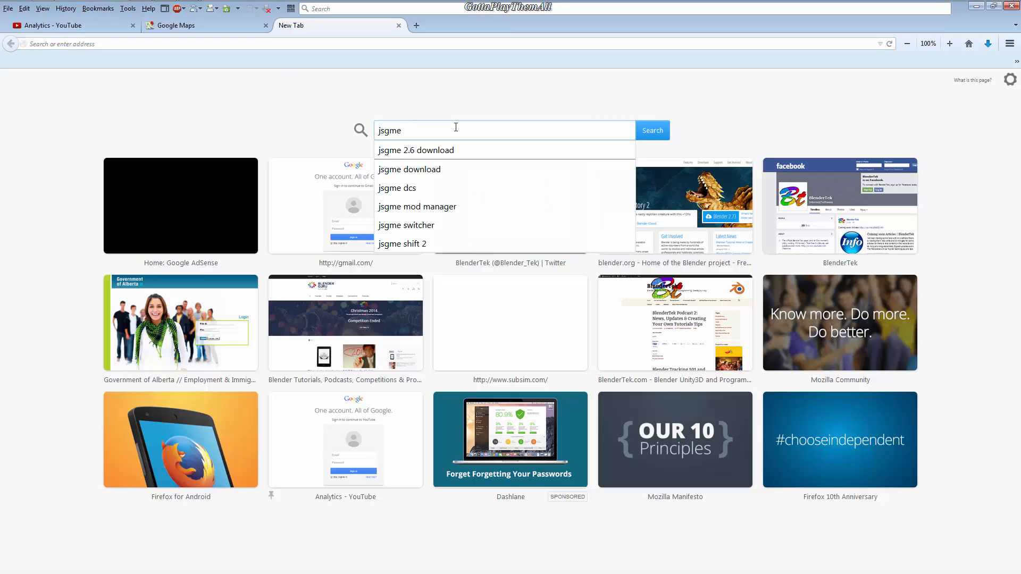
pyautogui.click(415, 150)
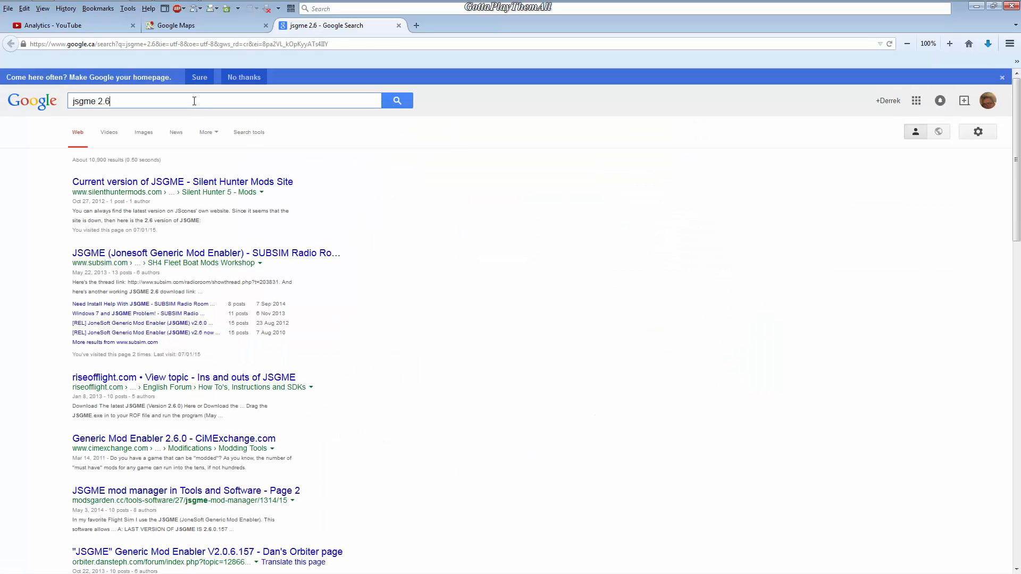
pyautogui.write('down lo')
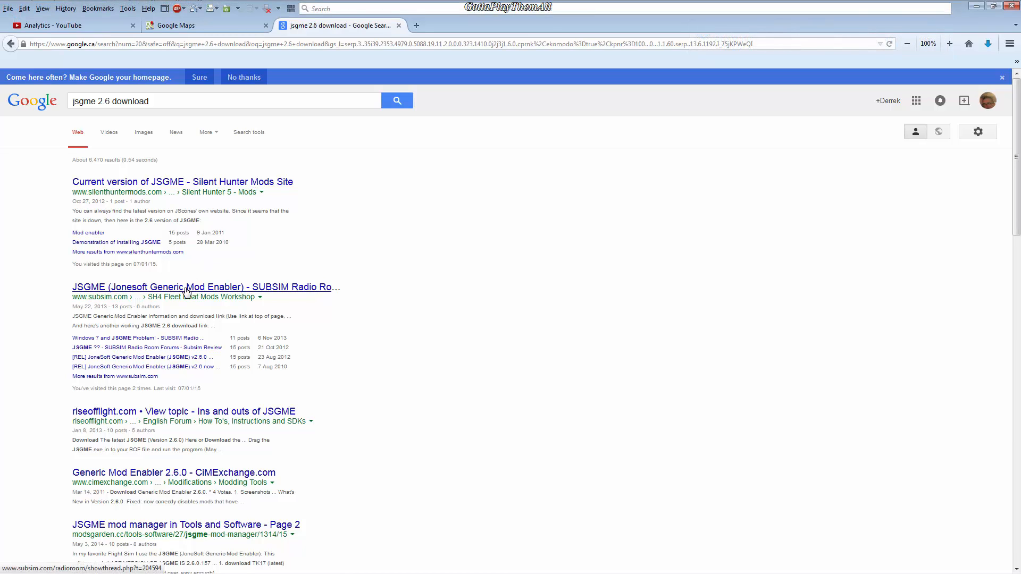
pyautogui.moveTo(360, 268)
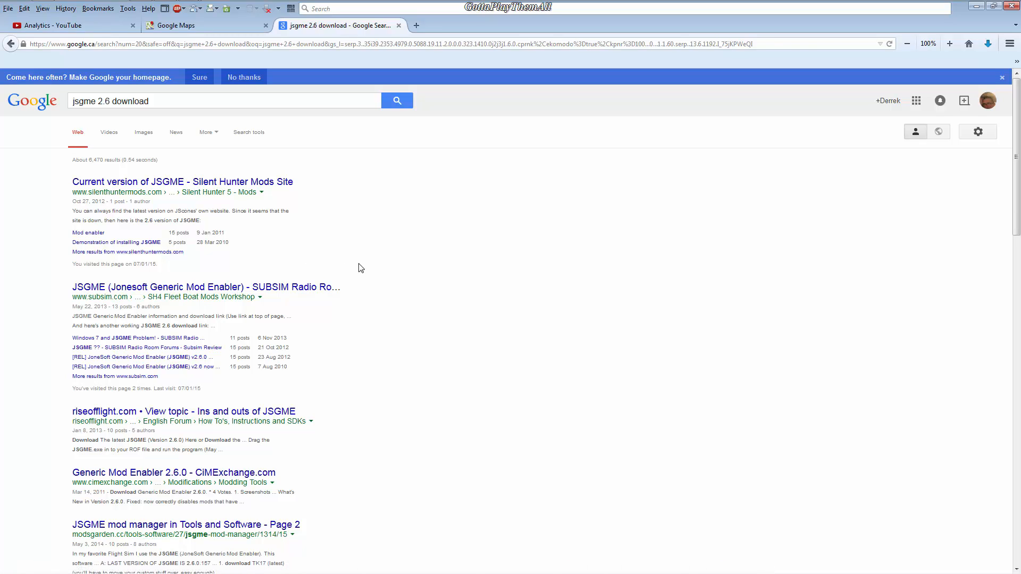
pyautogui.click(205, 287)
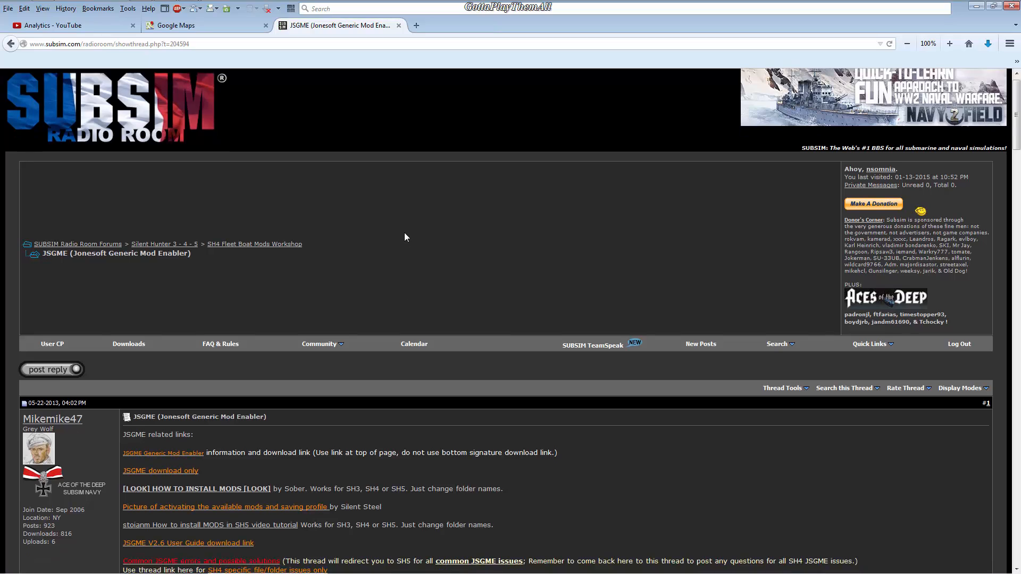
# Scroll through the JSGME thread and show all downloaded files in Firefox
pyautogui.scroll(-3)
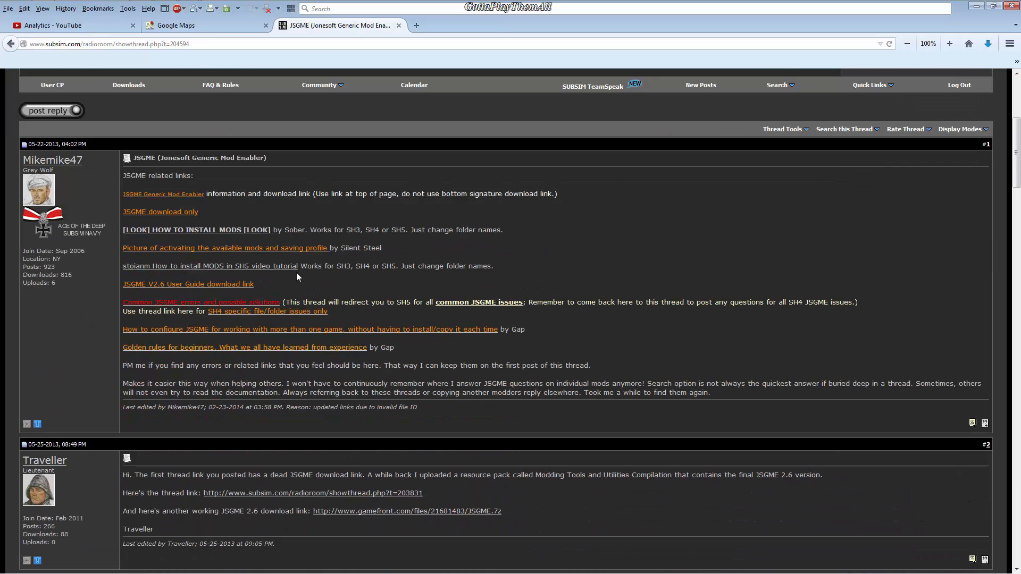
pyautogui.moveTo(162, 224)
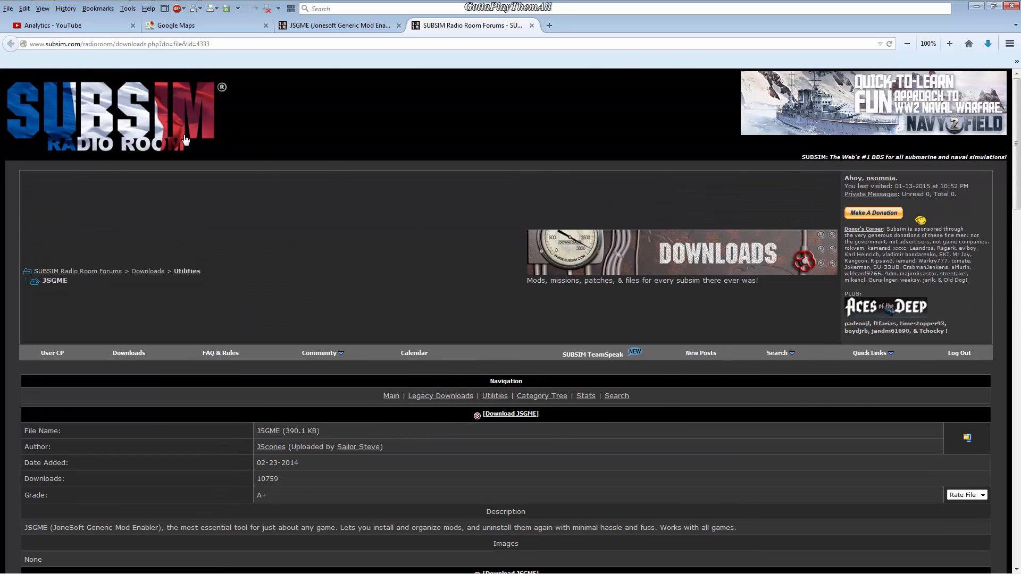
pyautogui.scroll(-3)
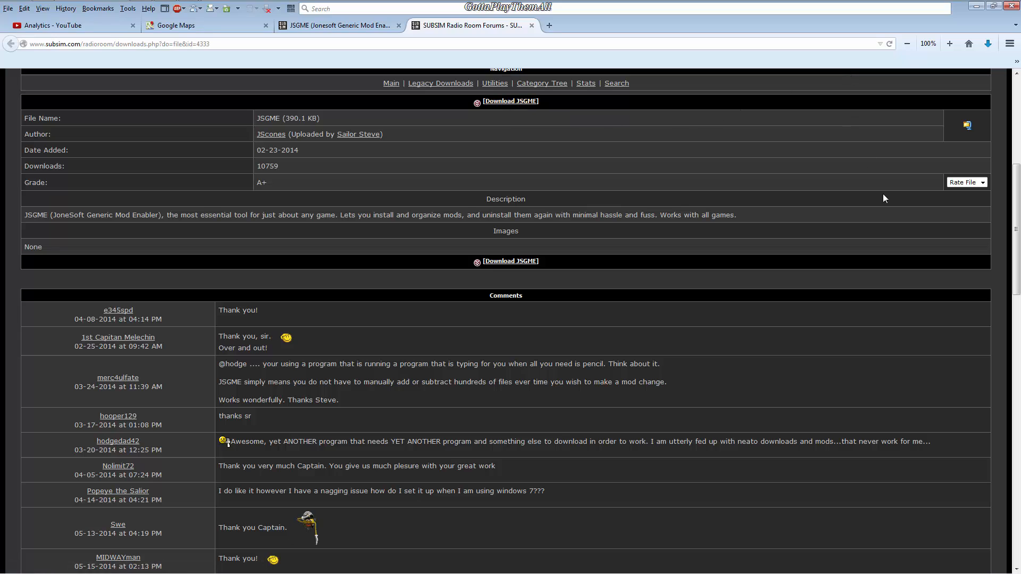
pyautogui.click(987, 43)
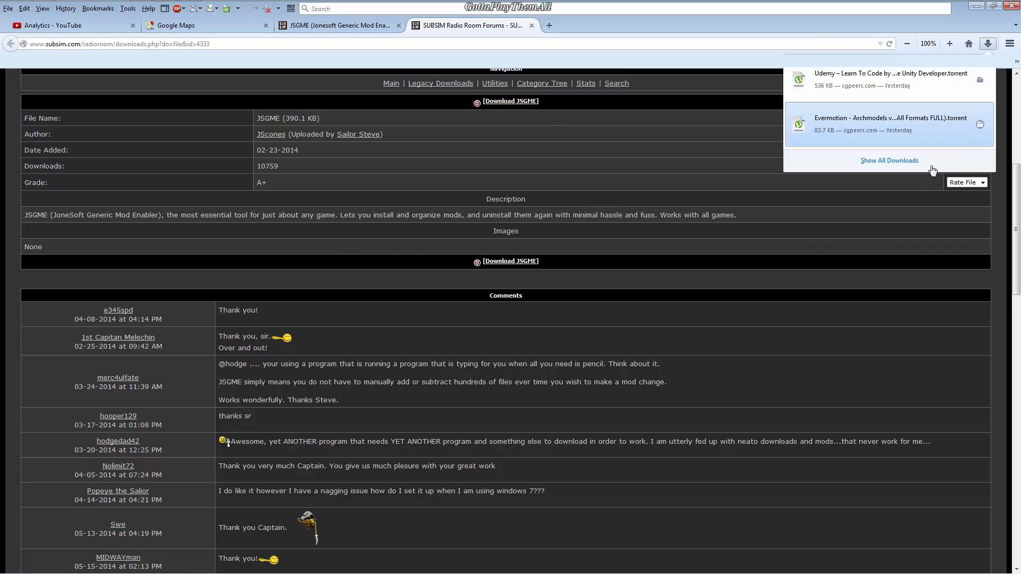
pyautogui.click(988, 44)
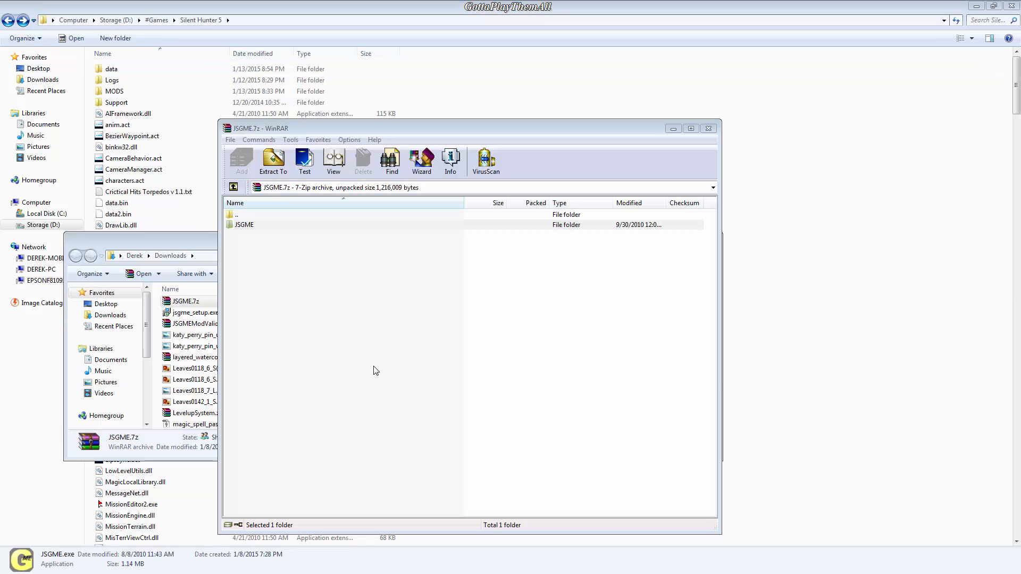
pyautogui.moveTo(293, 295)
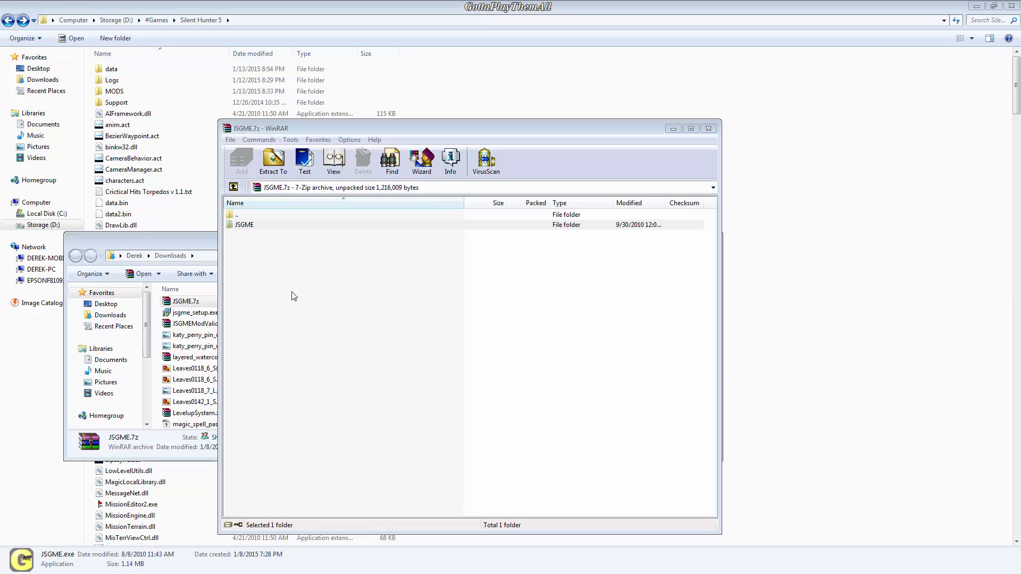
pyautogui.moveTo(317, 283)
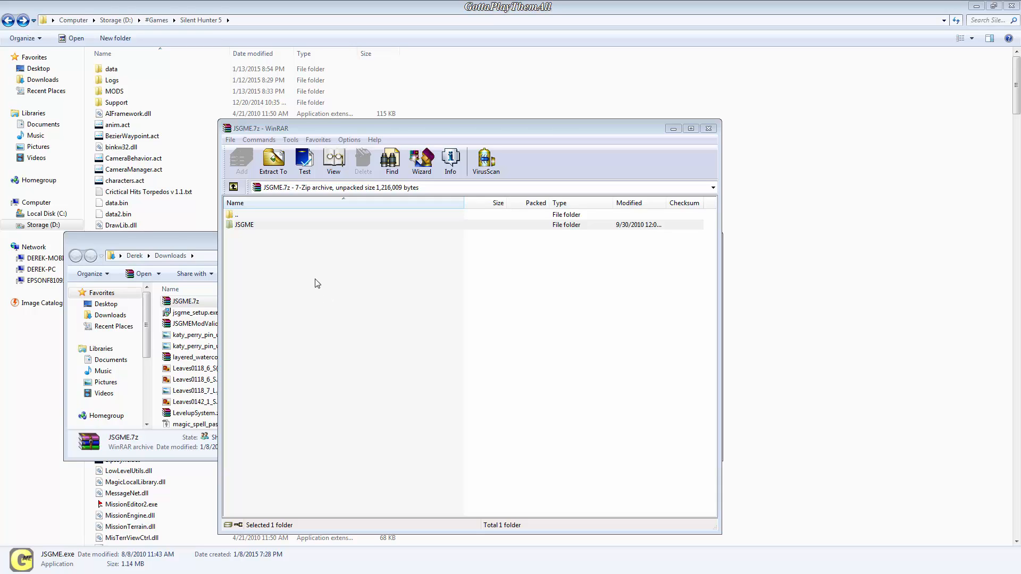
pyautogui.moveTo(292, 265)
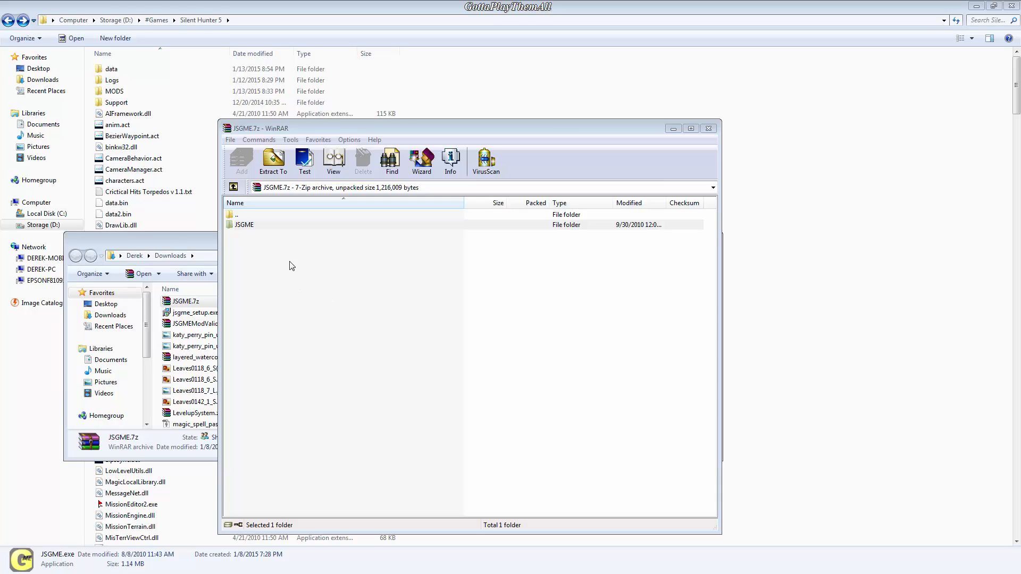
# Open the JSGME folder inside the JSGME.7z archive in WinRAR
pyautogui.click(244, 225)
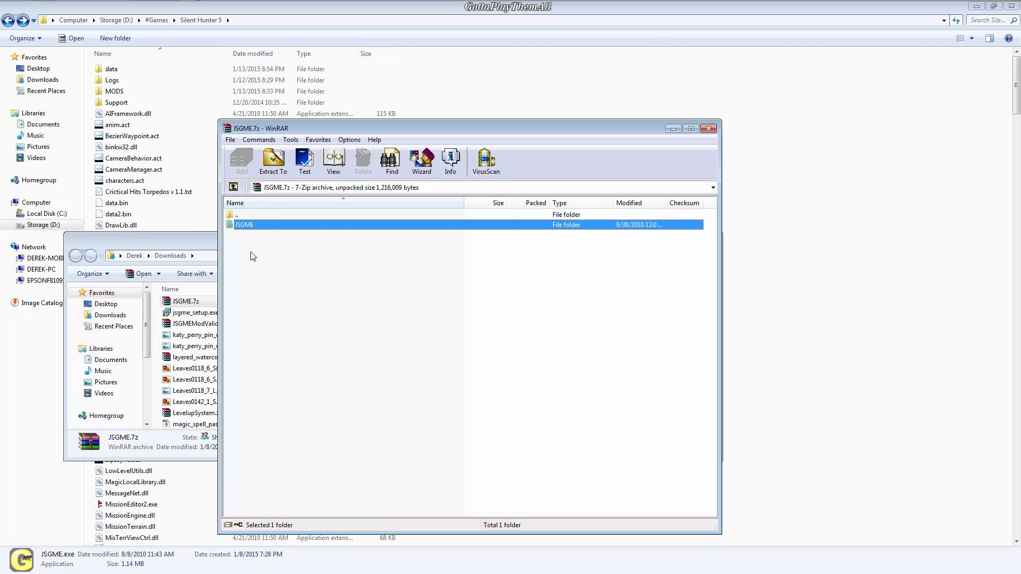
pyautogui.doubleClick(245, 224)
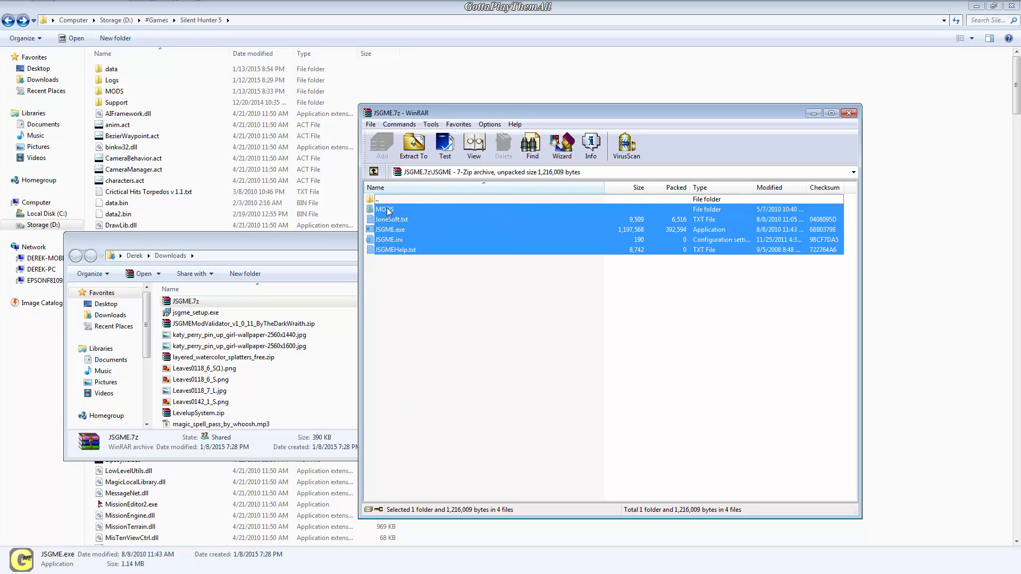
pyautogui.moveTo(209, 174)
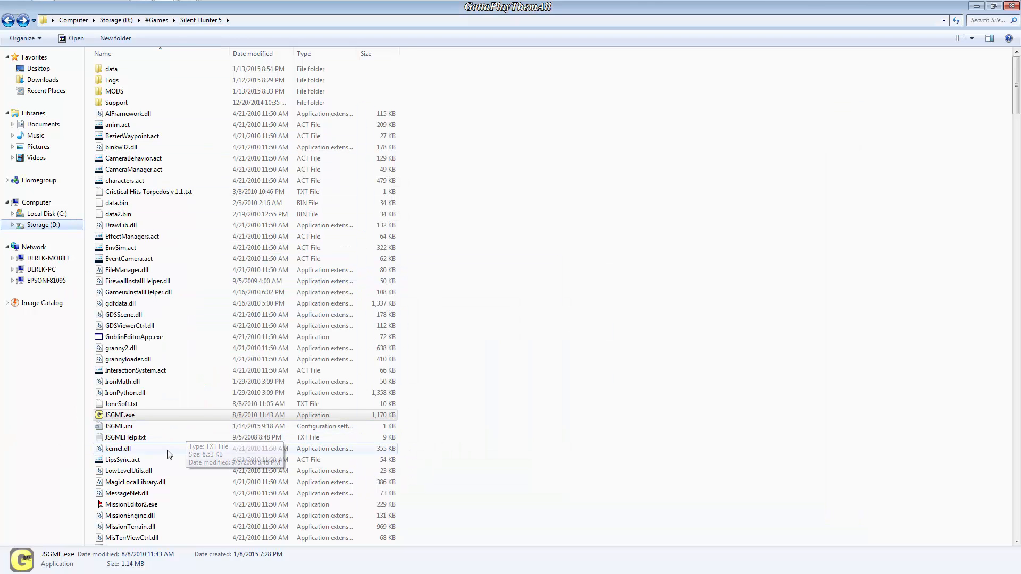
# Bring the JSGME.7z WinRAR window back and clear its file selection
pyautogui.scroll(-3)
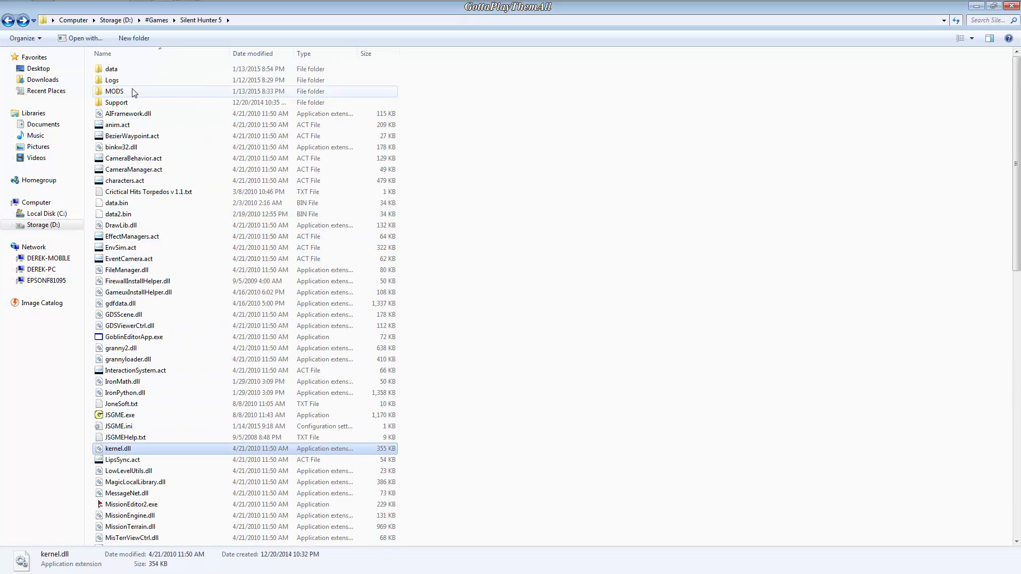
pyautogui.moveTo(154, 134)
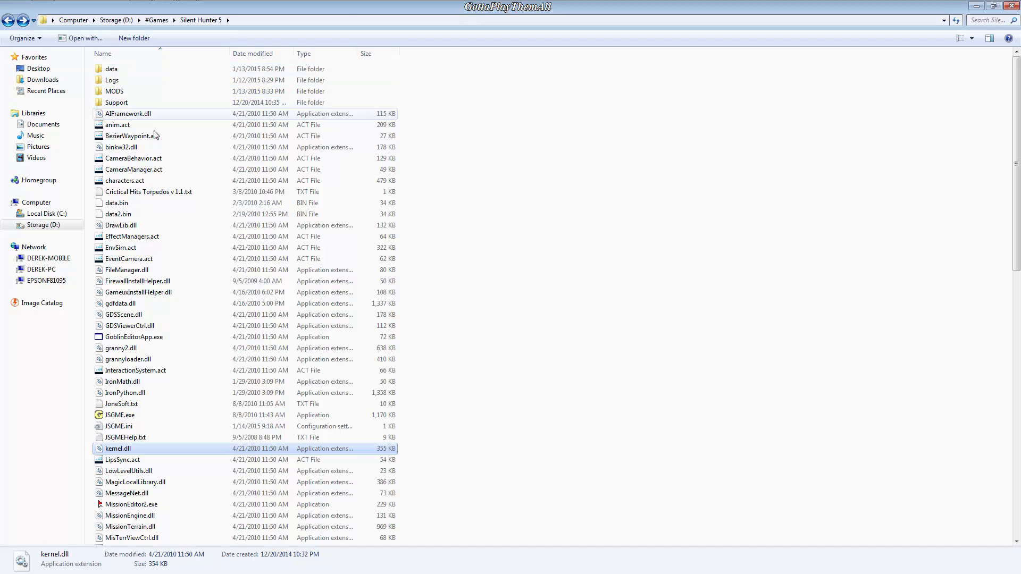
pyautogui.click(189, 7)
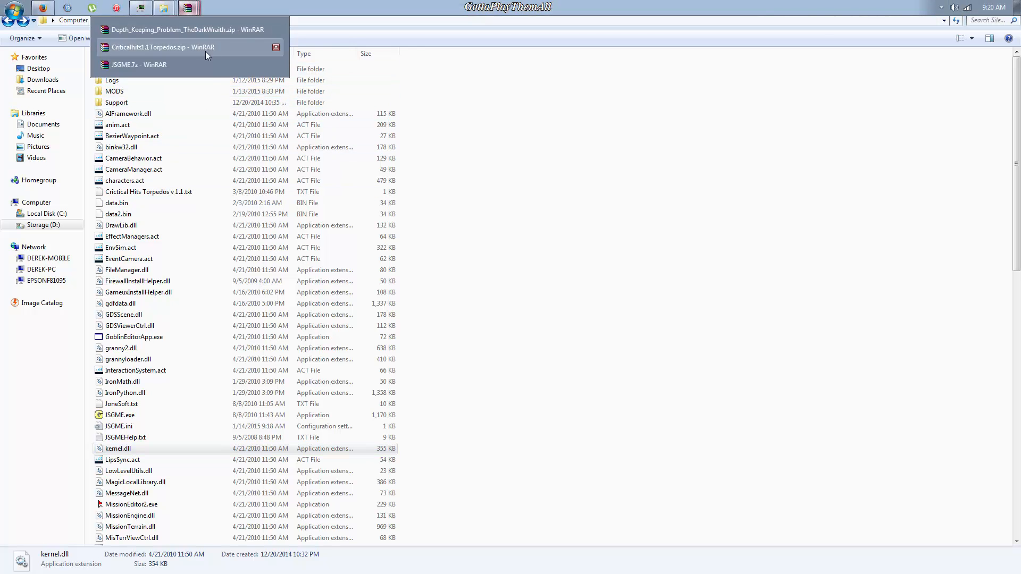
pyautogui.click(138, 64)
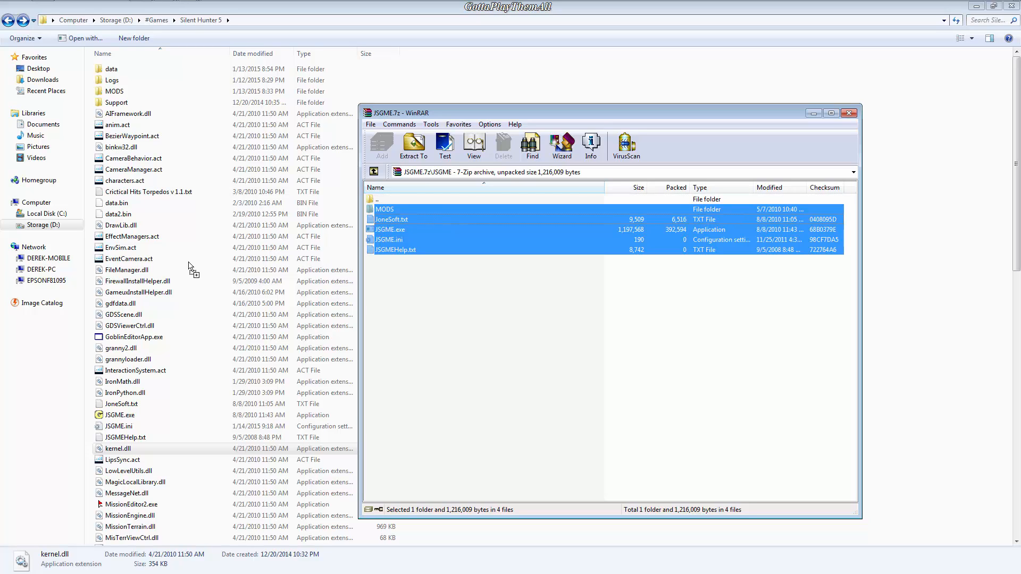
pyautogui.moveTo(193, 263)
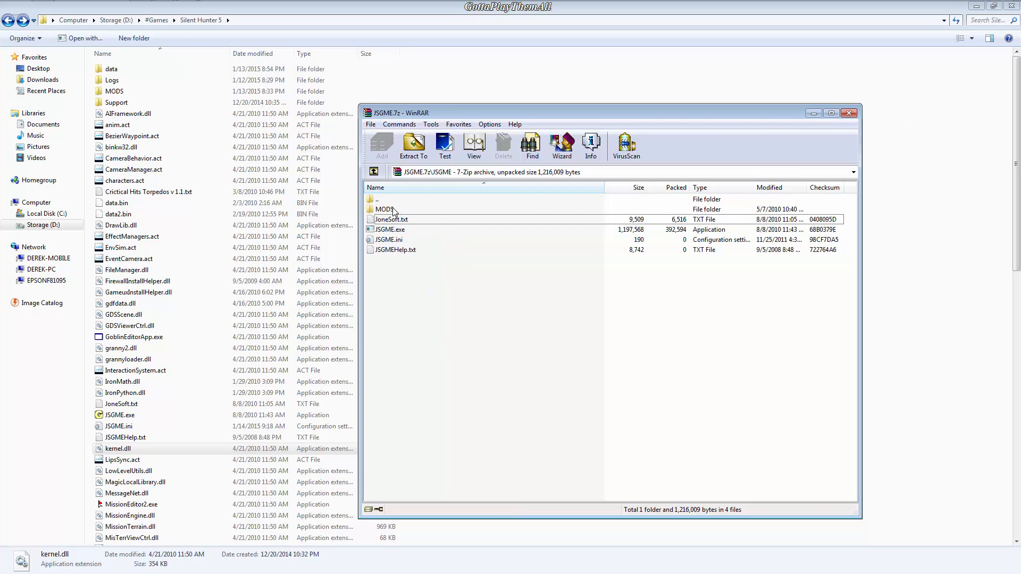
pyautogui.click(850, 112)
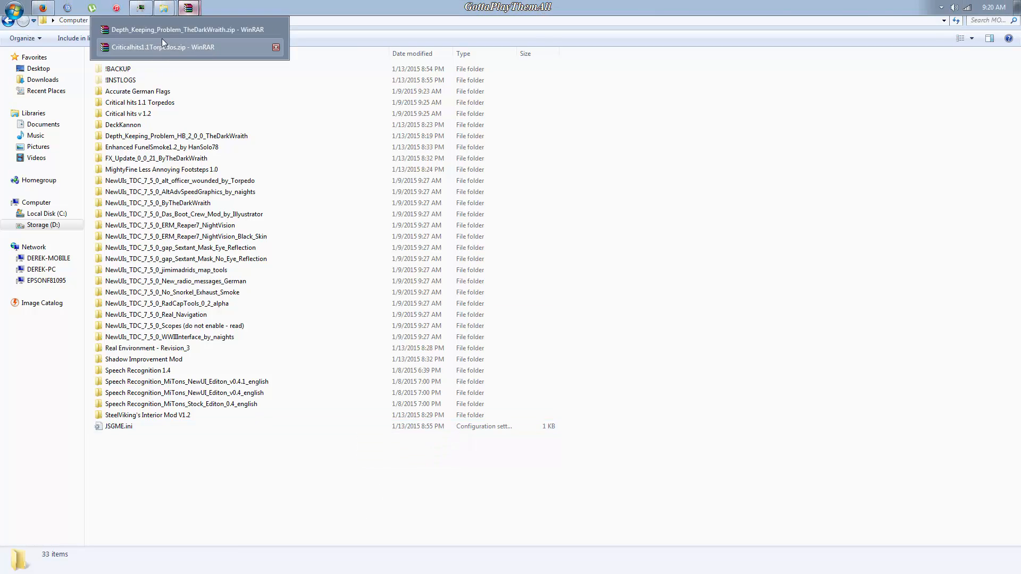
# Inspect the Critical hits 1.1 Torpedos, UHS patch and HB 2.0.0 folders, then close the archive
pyautogui.click(188, 29)
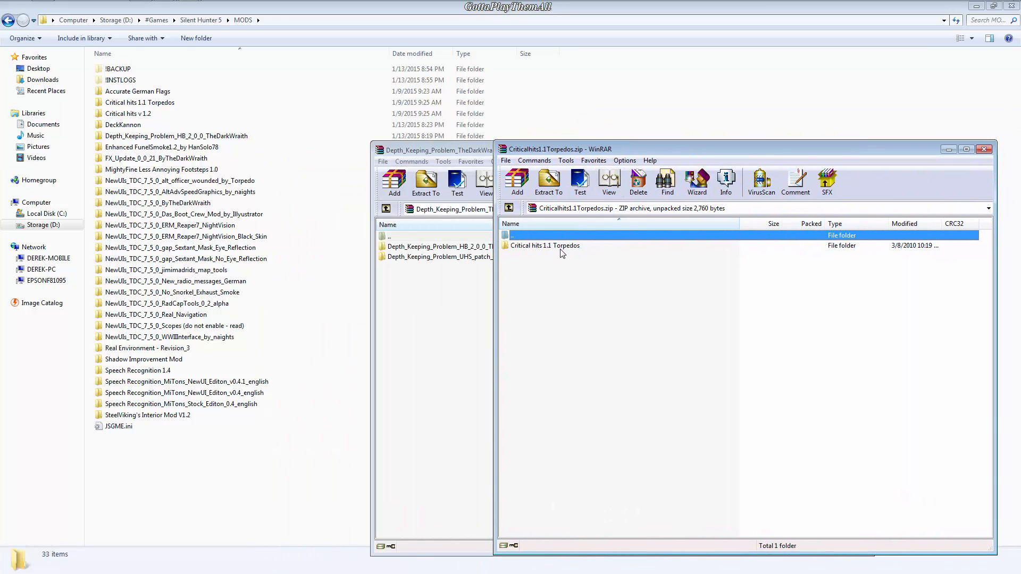
pyautogui.doubleClick(545, 246)
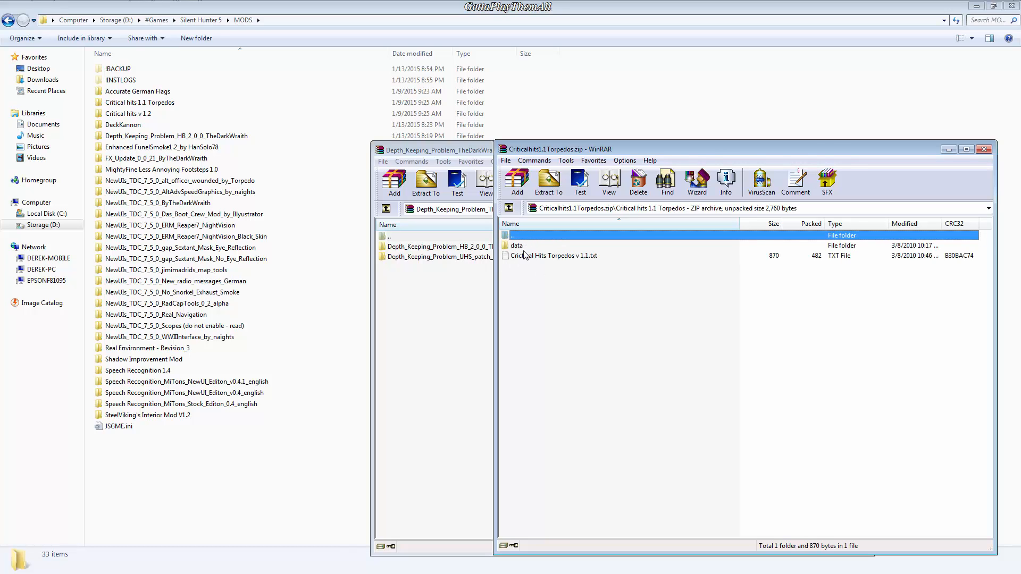
pyautogui.moveTo(541, 270)
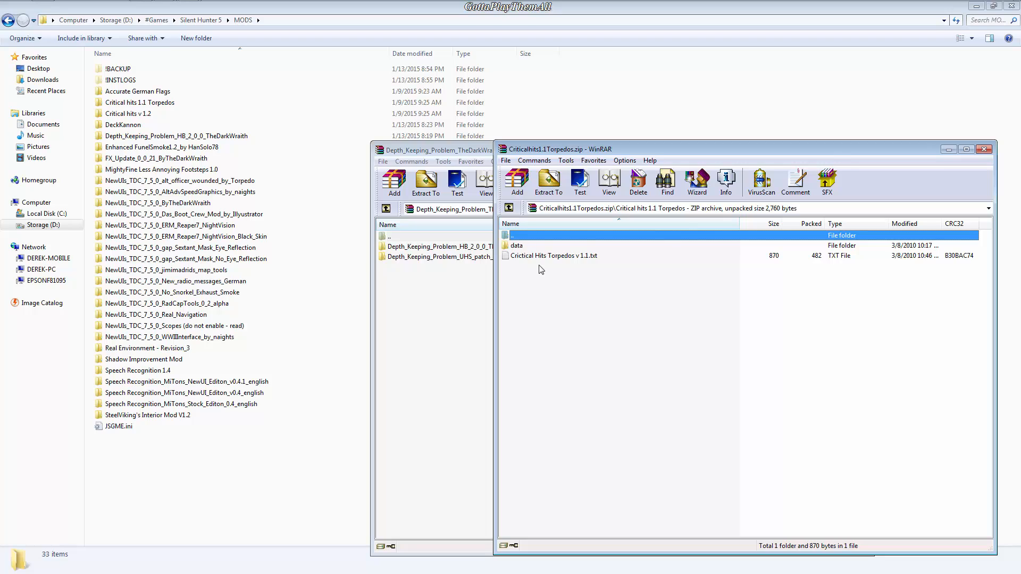
pyautogui.moveTo(544, 268)
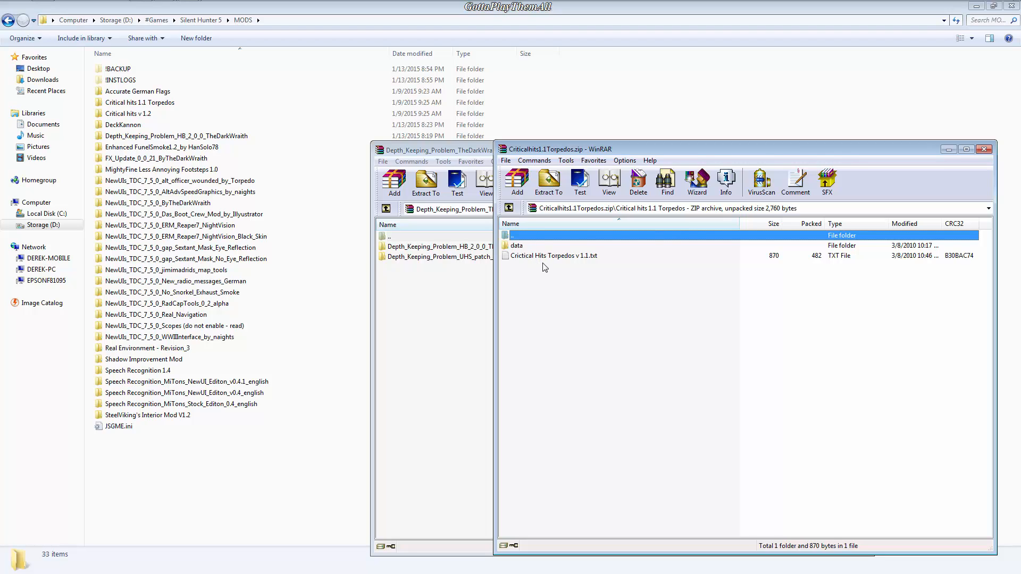
pyautogui.moveTo(537, 276)
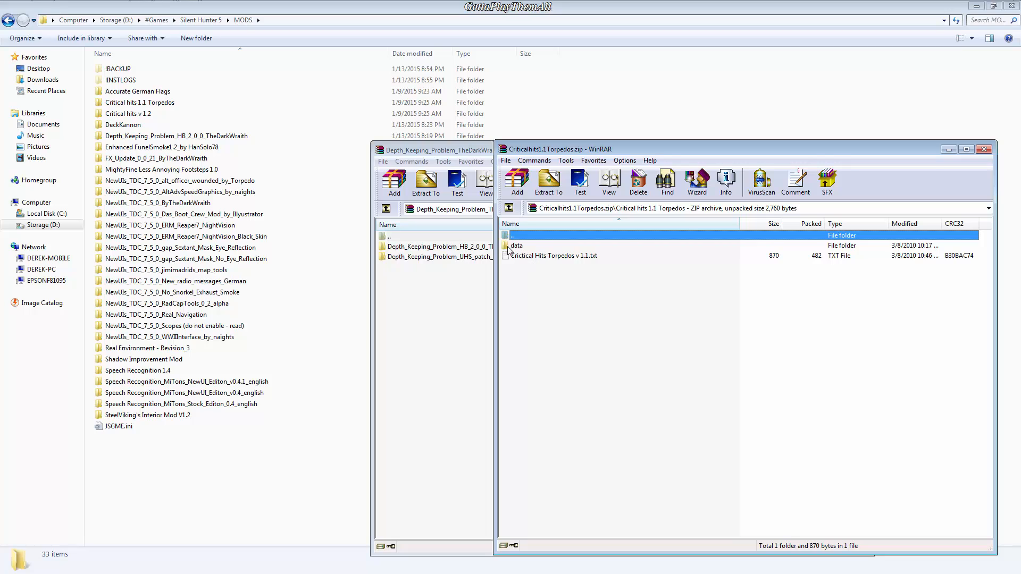
pyautogui.moveTo(524, 254)
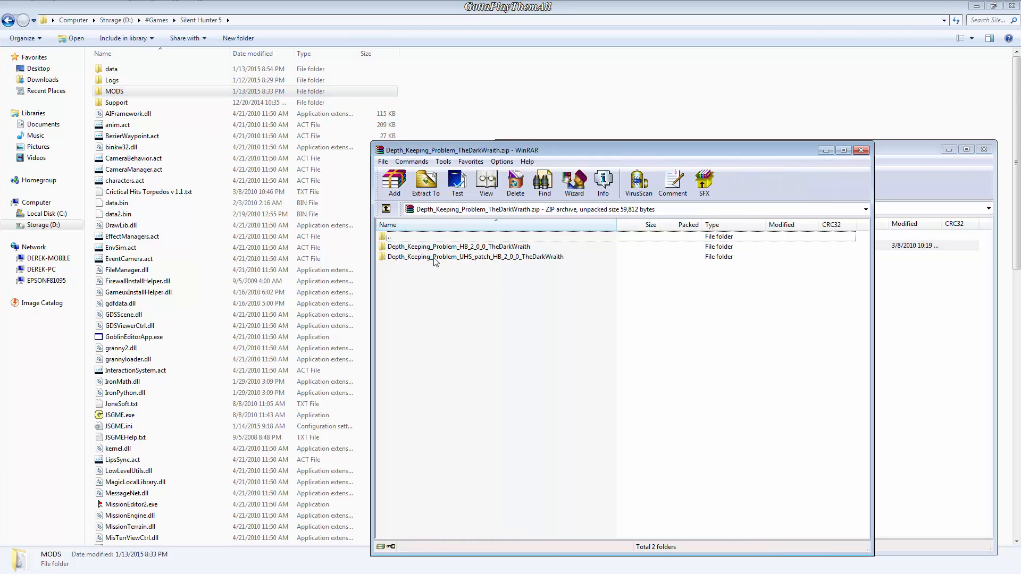
pyautogui.doubleClick(473, 256)
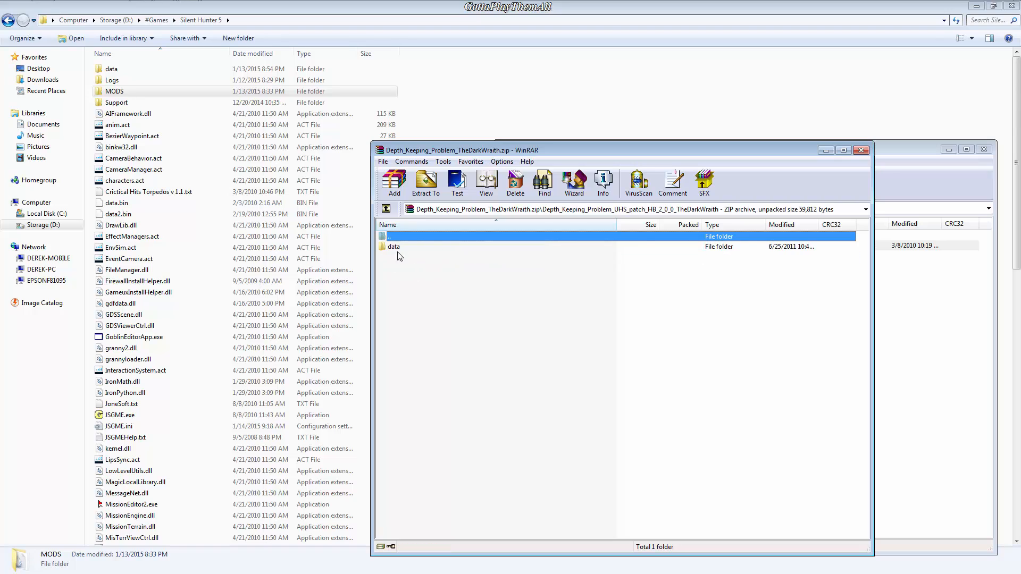
pyautogui.moveTo(410, 273)
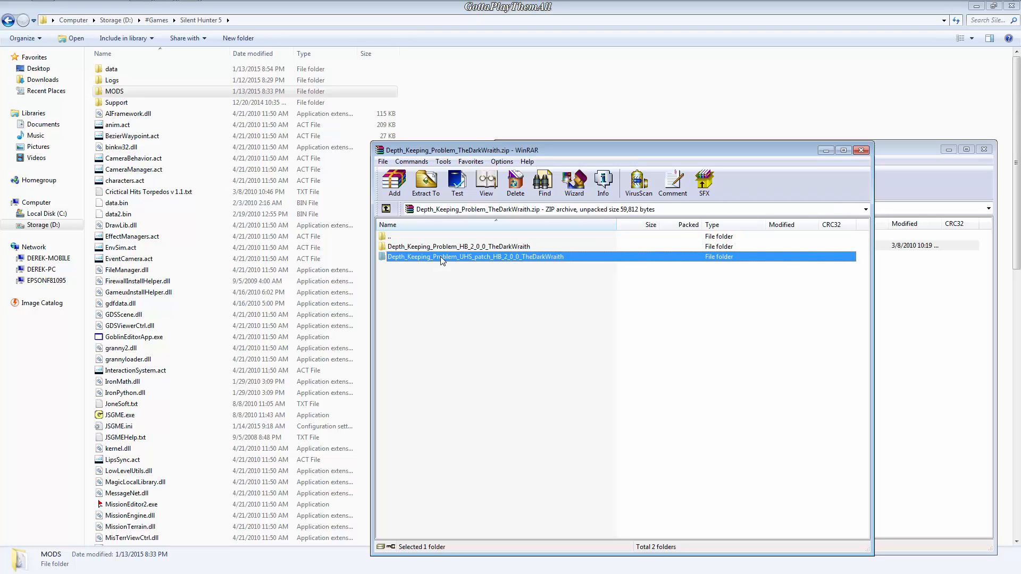
pyautogui.moveTo(469, 264)
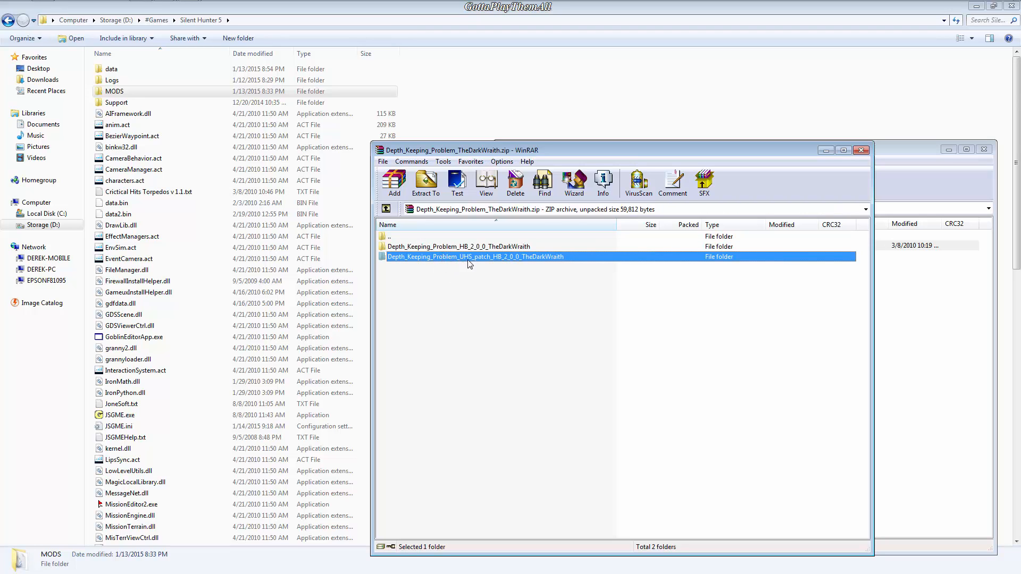
pyautogui.click(458, 246)
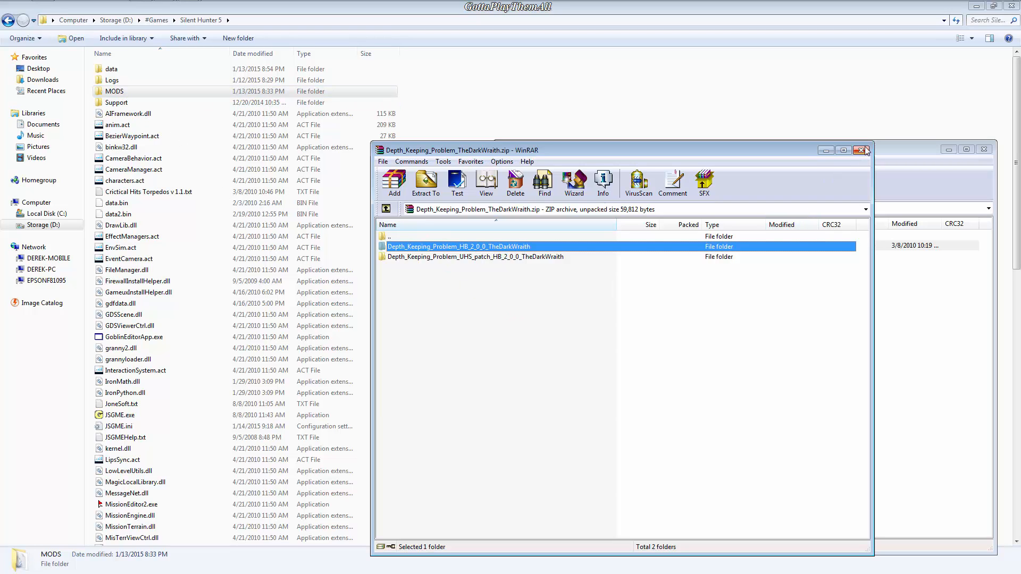
pyautogui.click(862, 151)
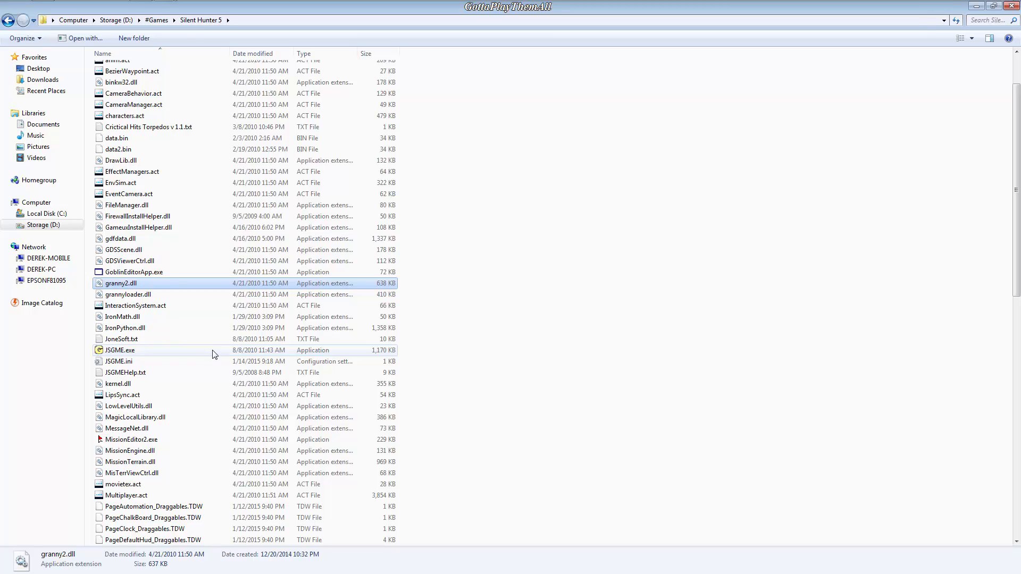
pyautogui.moveTo(119, 351)
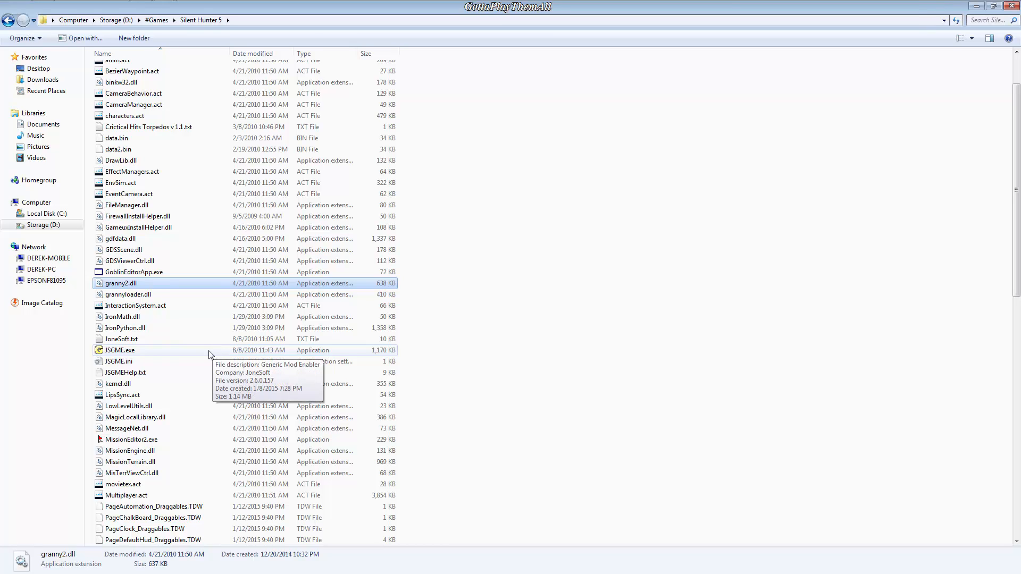
pyautogui.moveTo(170, 356)
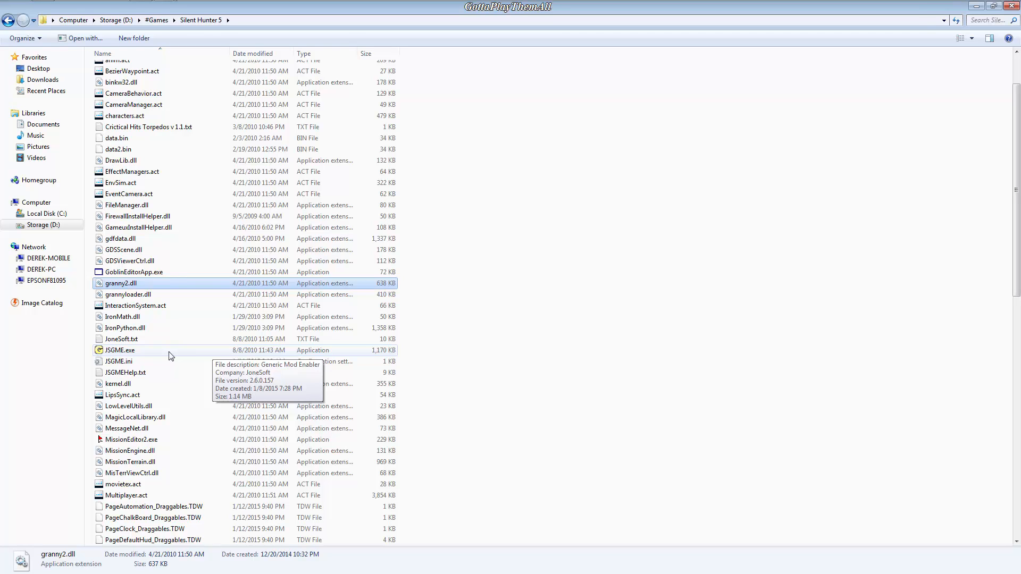
pyautogui.doubleClick(119, 351)
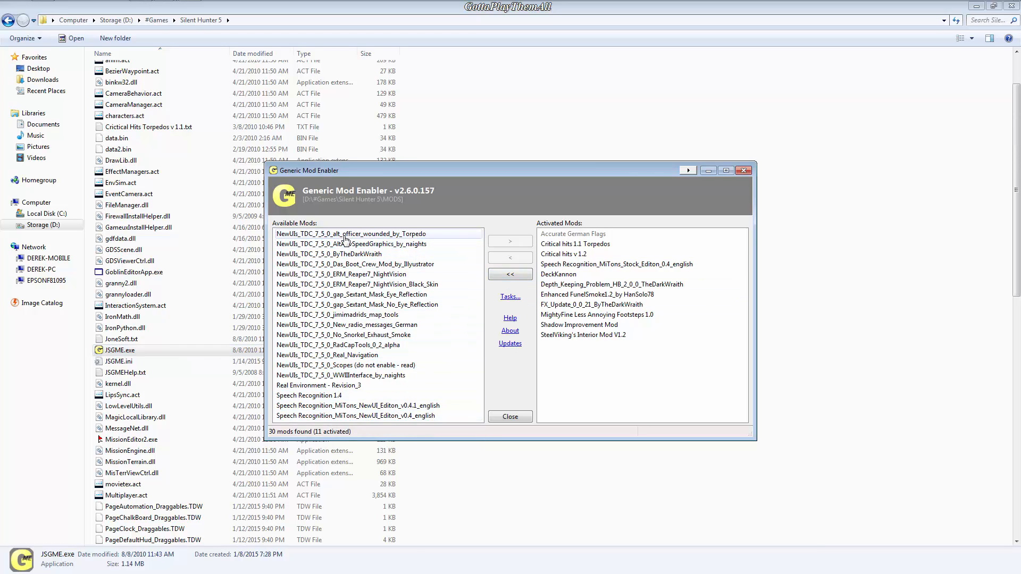
pyautogui.click(357, 285)
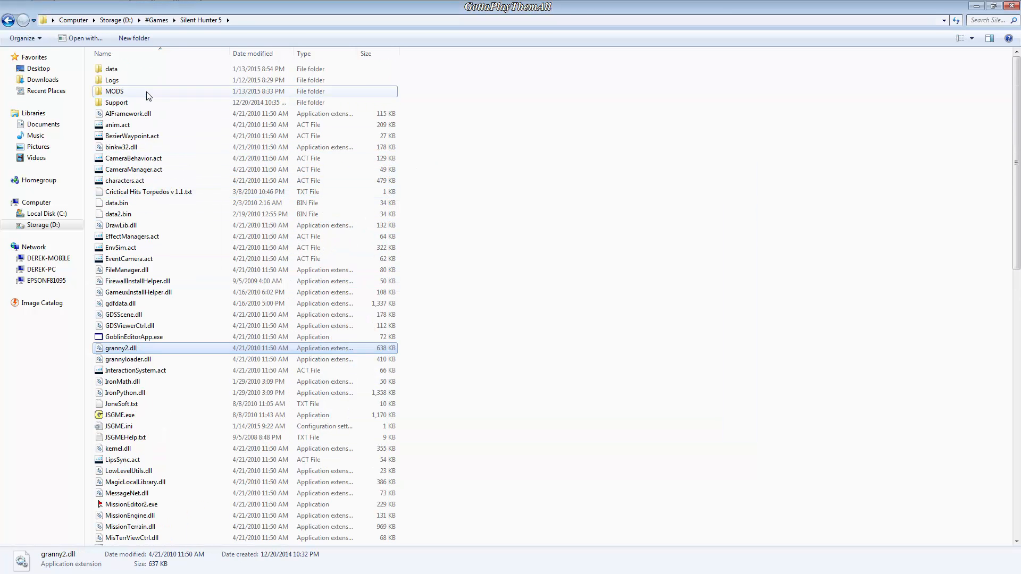
# Open the MODS folder in the Silent Hunter 5 directory
pyautogui.doubleClick(115, 91)
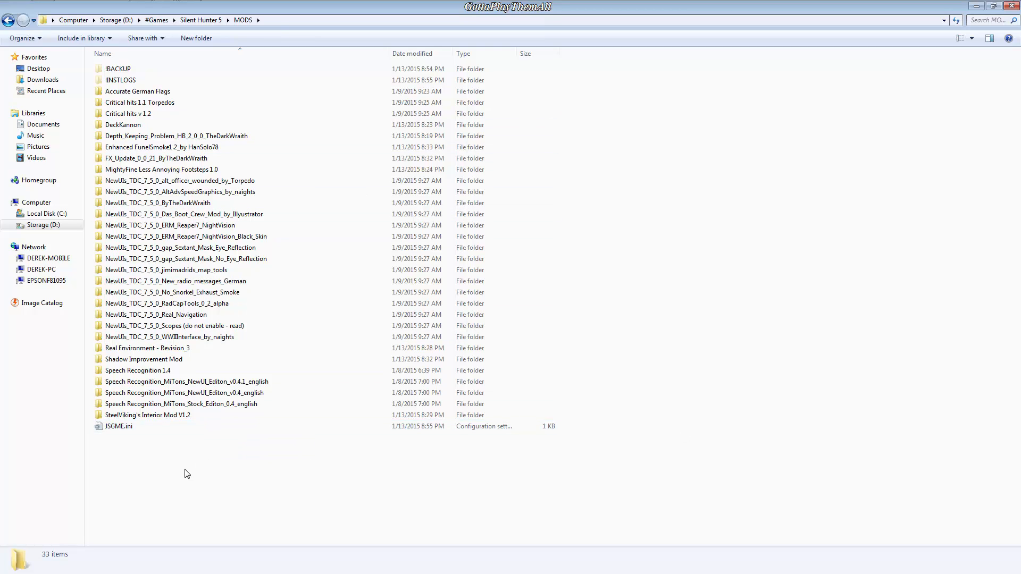
pyautogui.moveTo(182, 475)
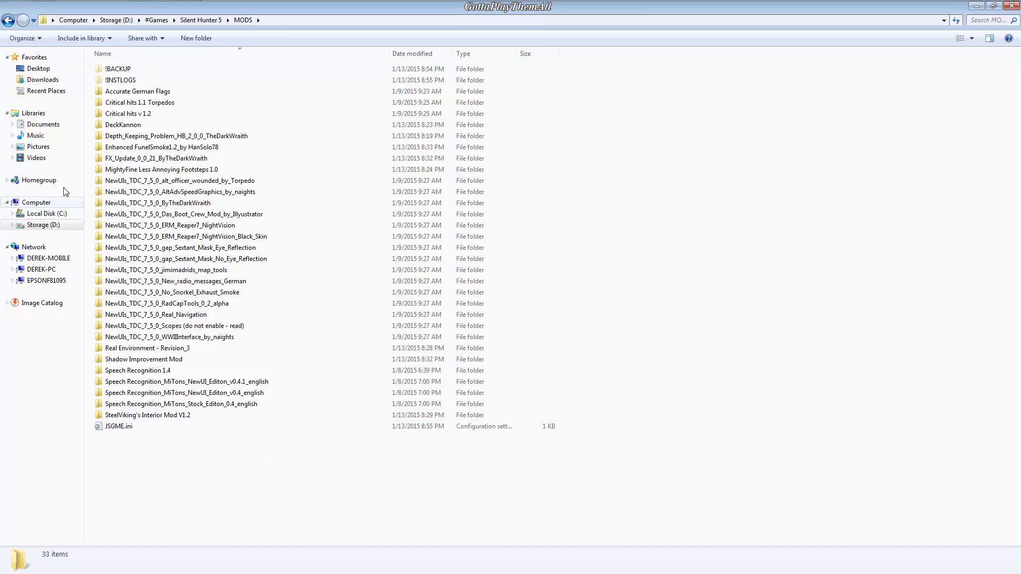
pyautogui.moveTo(9, 20)
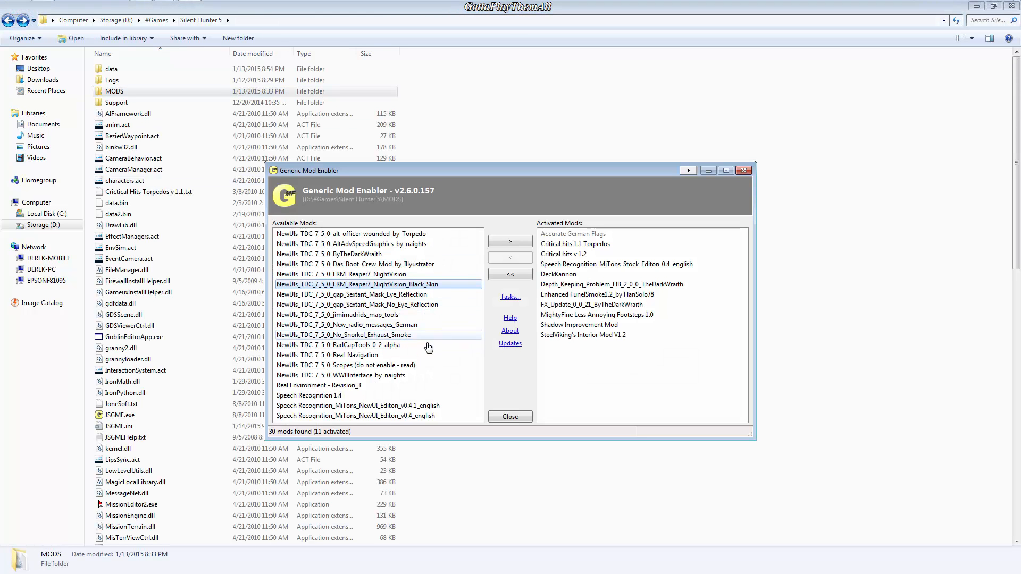
pyautogui.moveTo(366, 294)
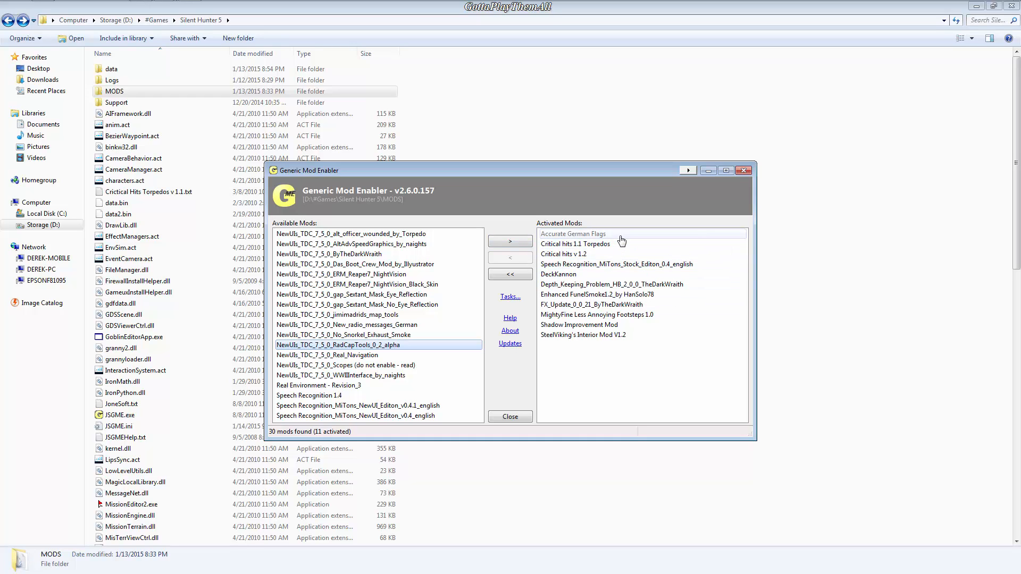
pyautogui.moveTo(510, 258)
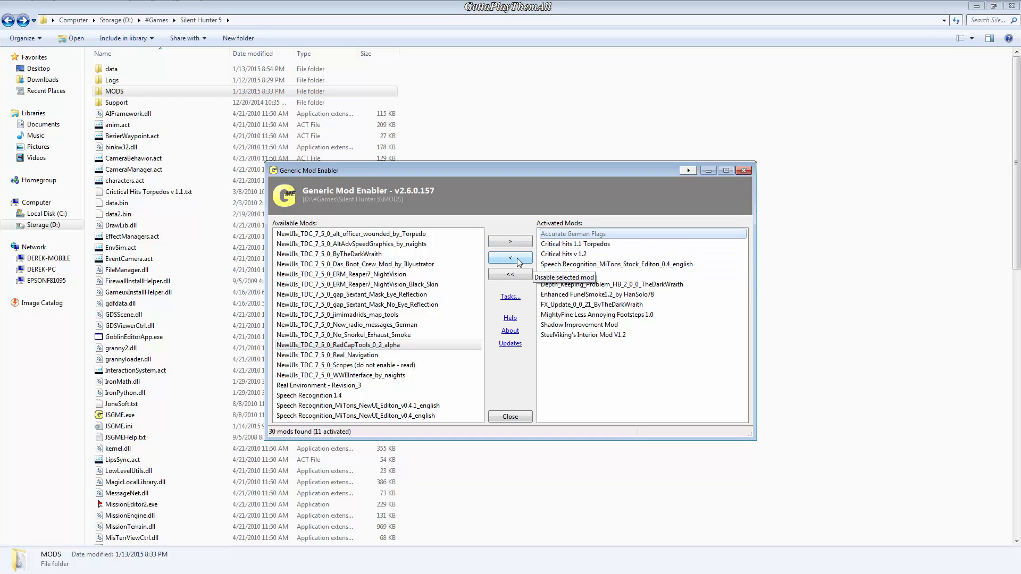
# Try to disable the Accurate German Flags mod in JSGME
pyautogui.click(511, 258)
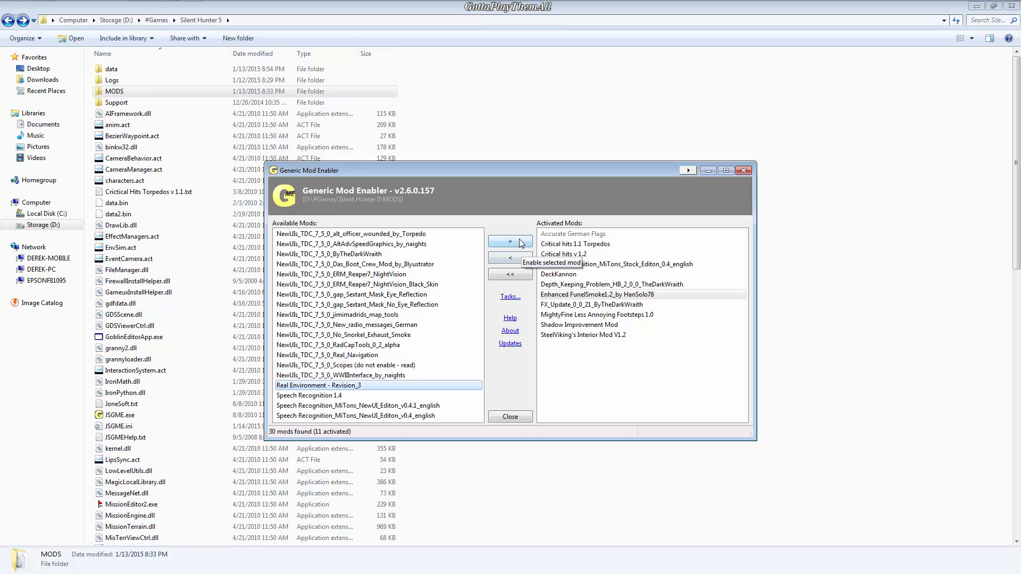
pyautogui.click(510, 241)
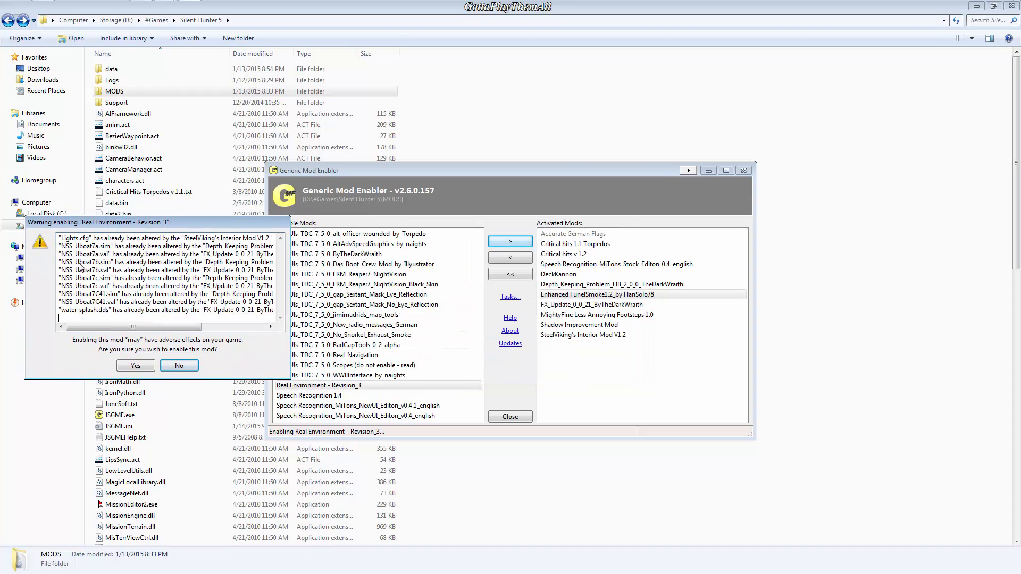
pyautogui.moveTo(129, 232)
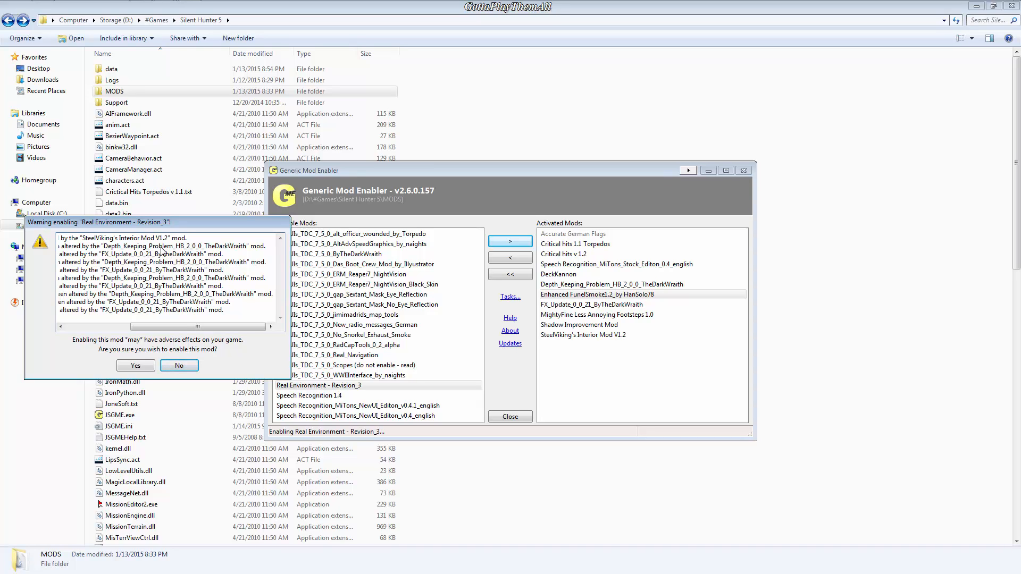
pyautogui.moveTo(137, 270)
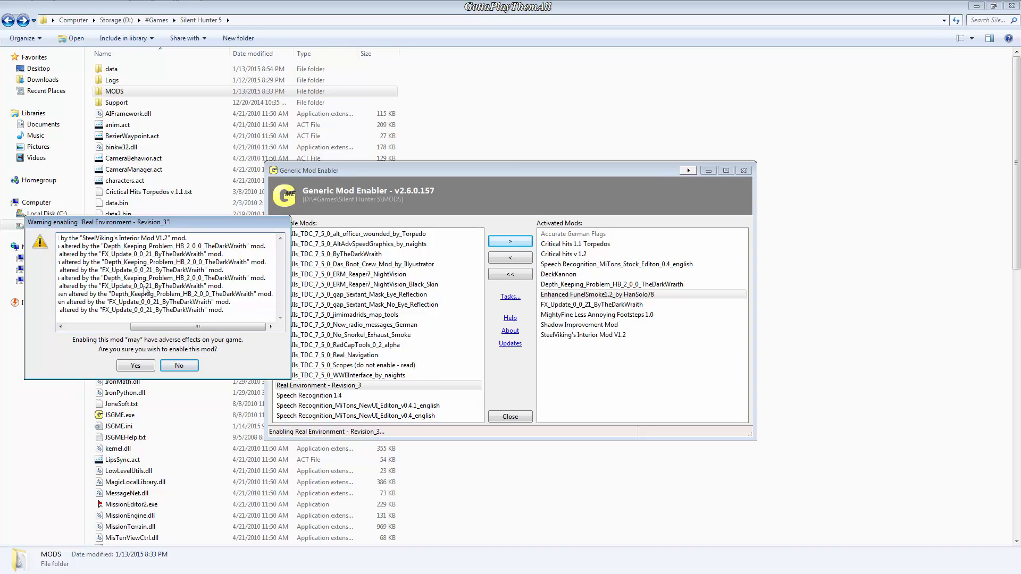
pyautogui.moveTo(177, 310)
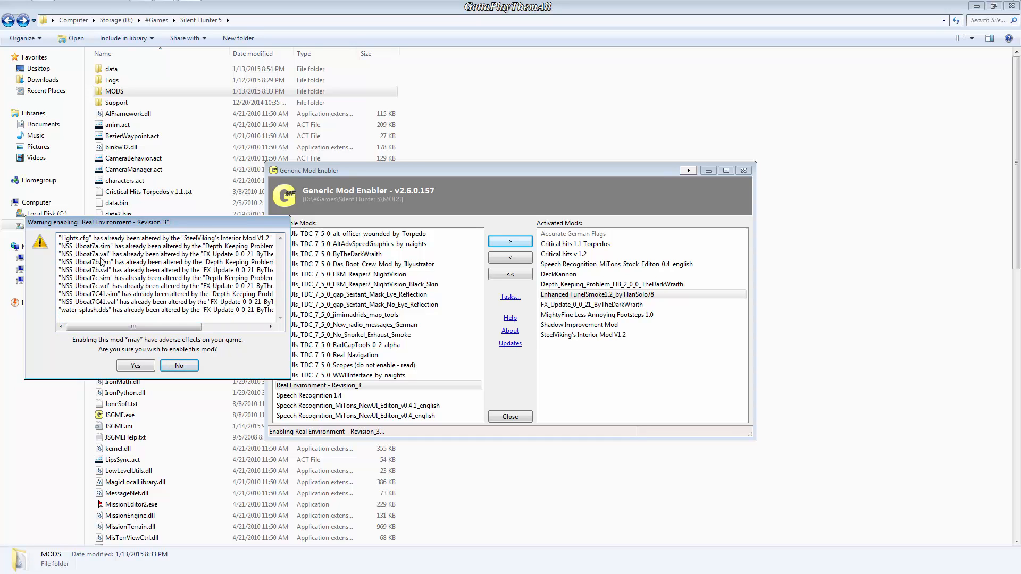
pyautogui.moveTo(193, 211)
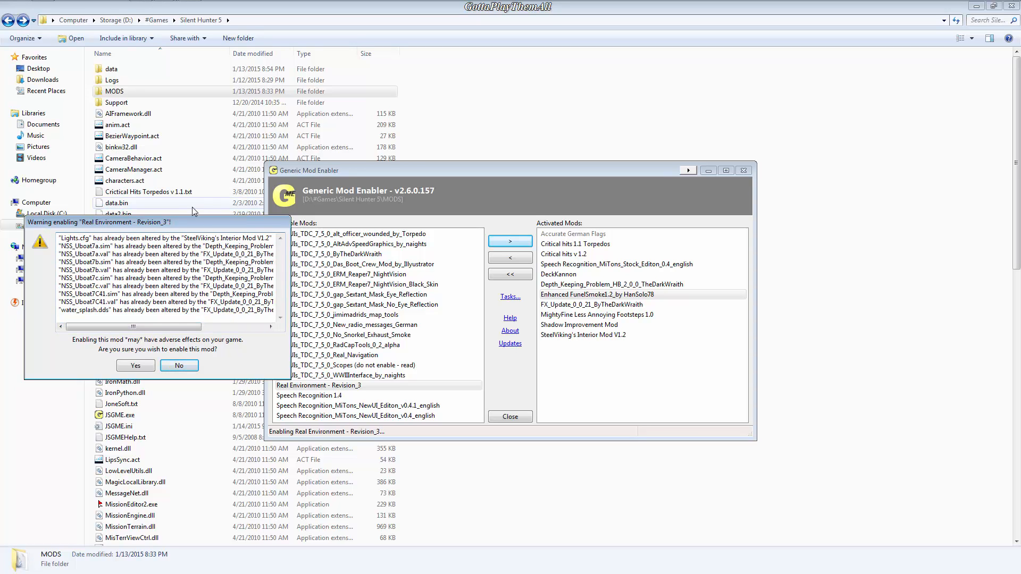
pyautogui.click(179, 365)
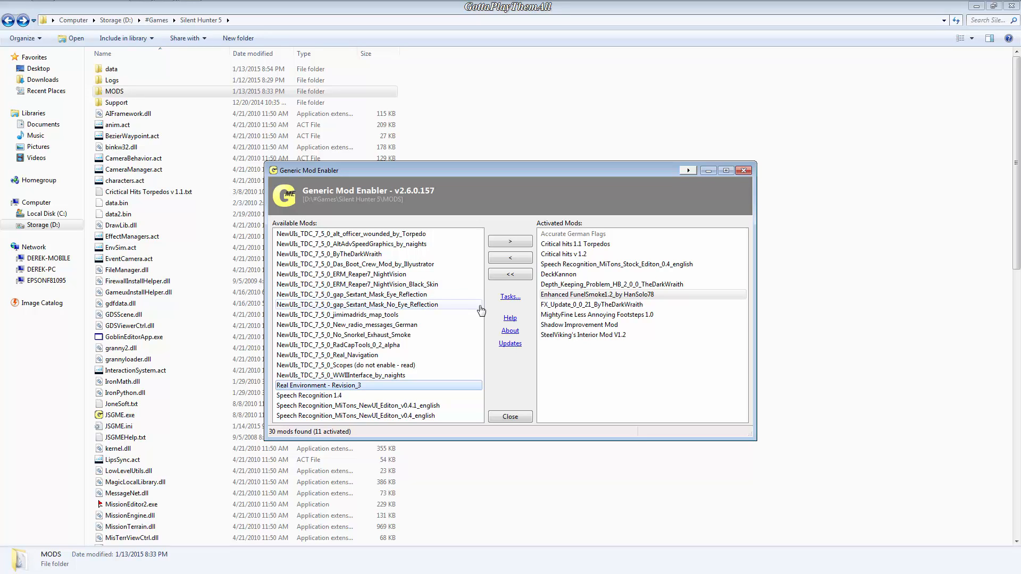
pyautogui.click(609, 255)
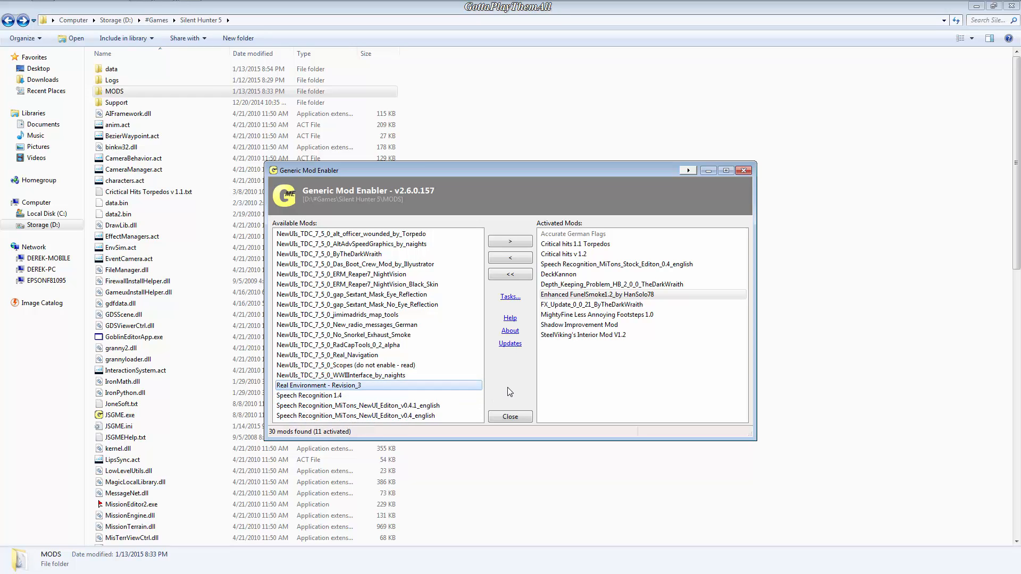
pyautogui.click(597, 294)
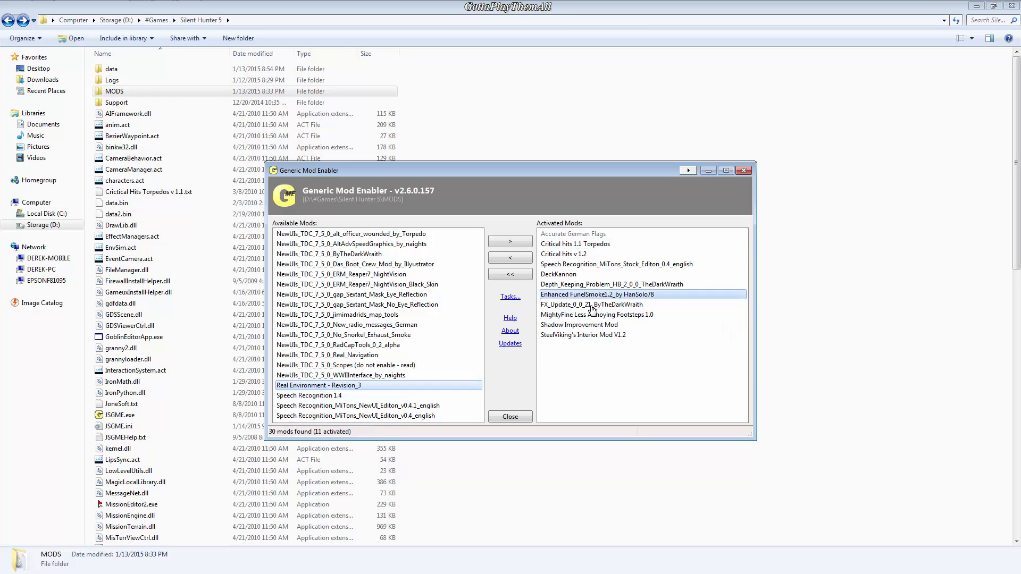
pyautogui.click(510, 417)
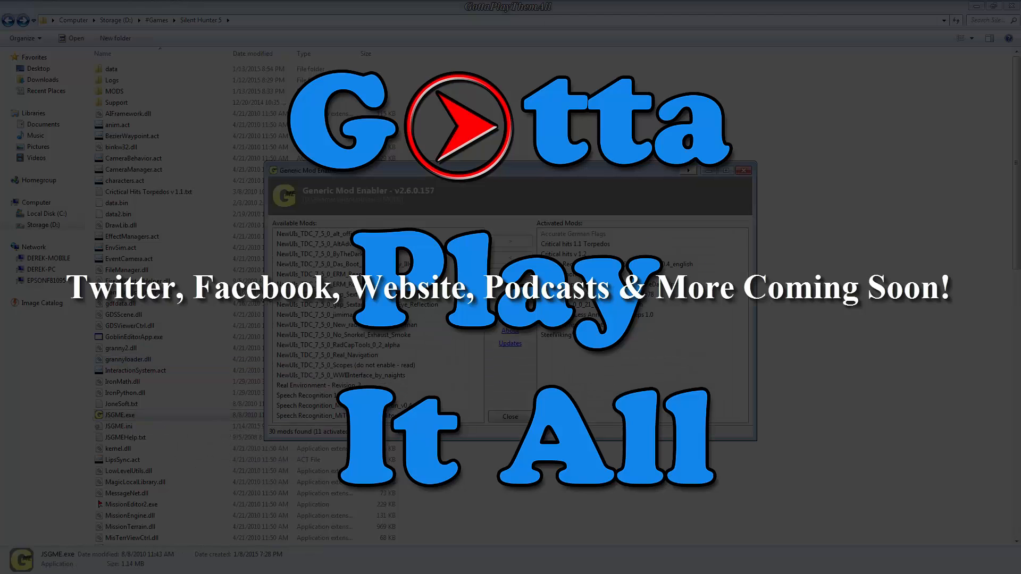
pyautogui.moveTo(374, 207)
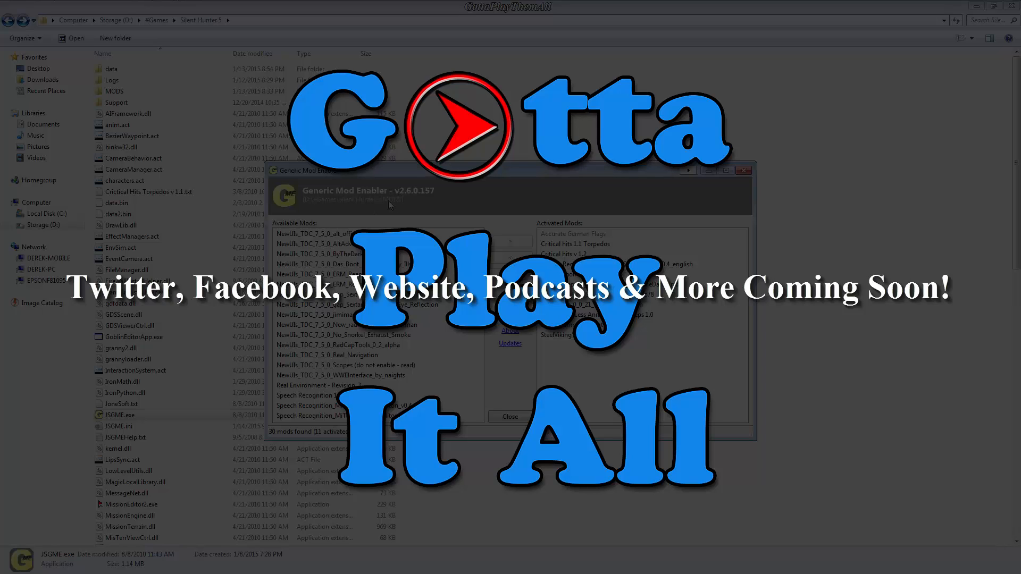
pyautogui.moveTo(413, 197)
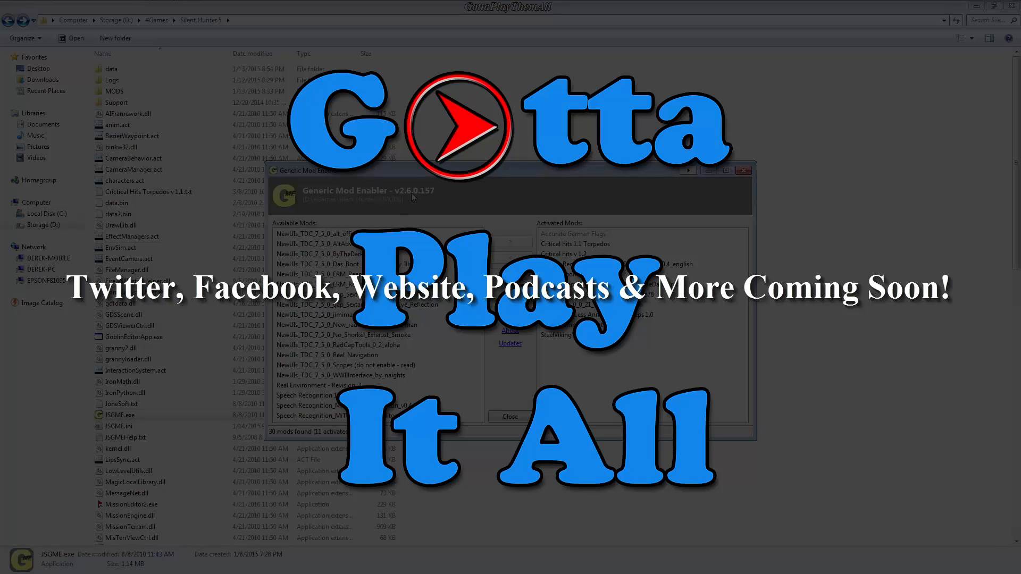
pyautogui.moveTo(753, 208)
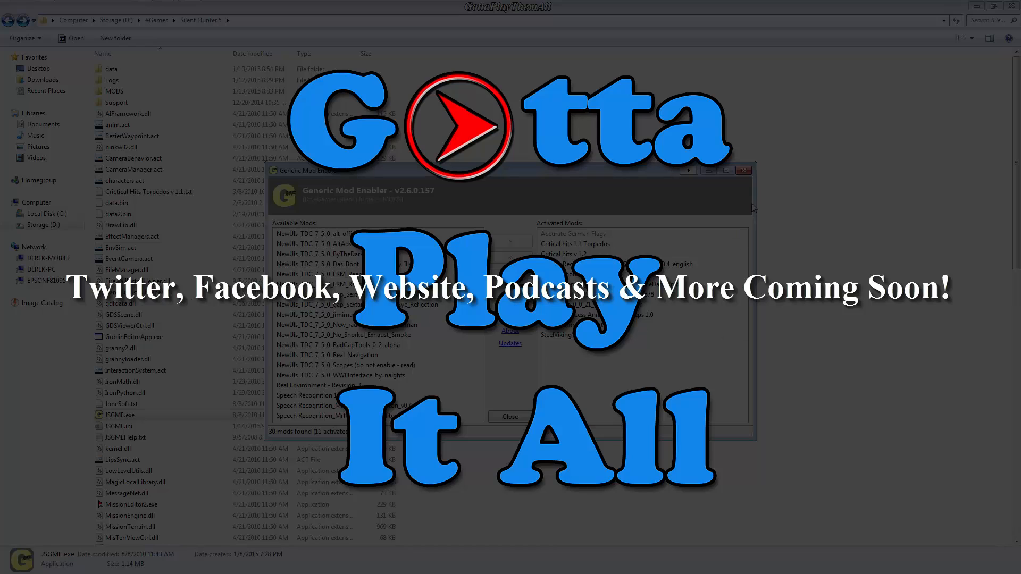
pyautogui.moveTo(408, 194)
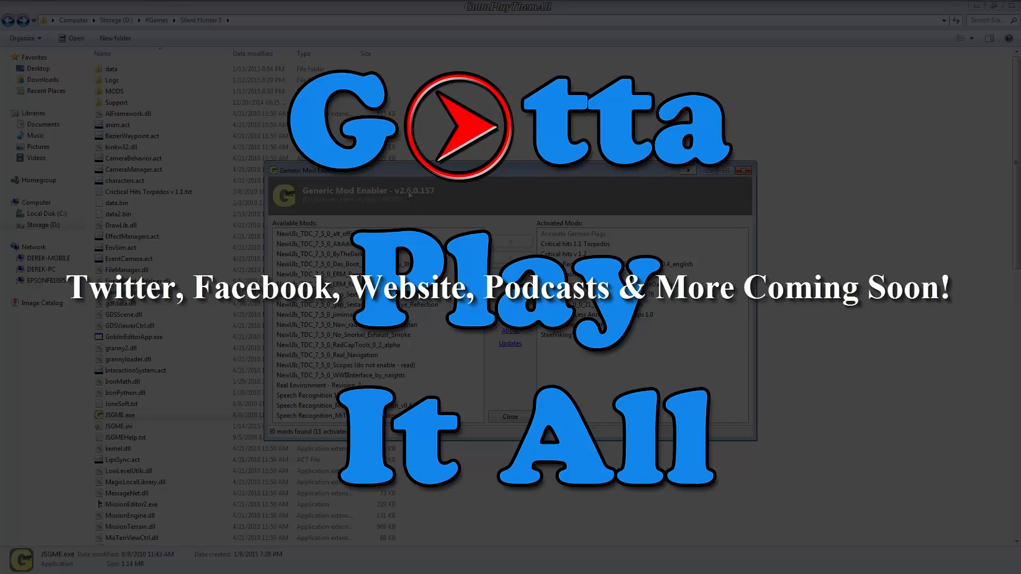
pyautogui.moveTo(428, 196)
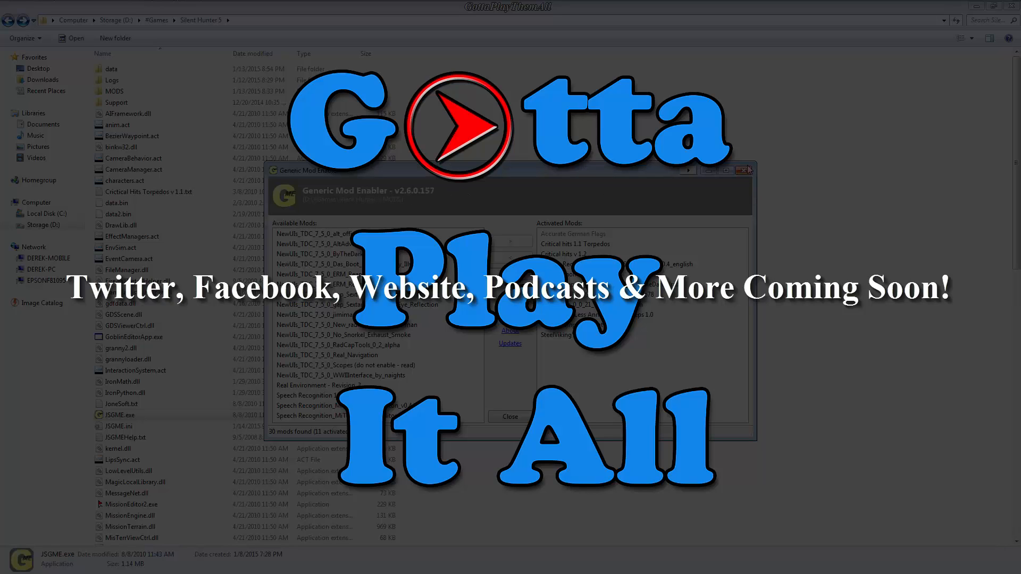
pyautogui.moveTo(746, 171)
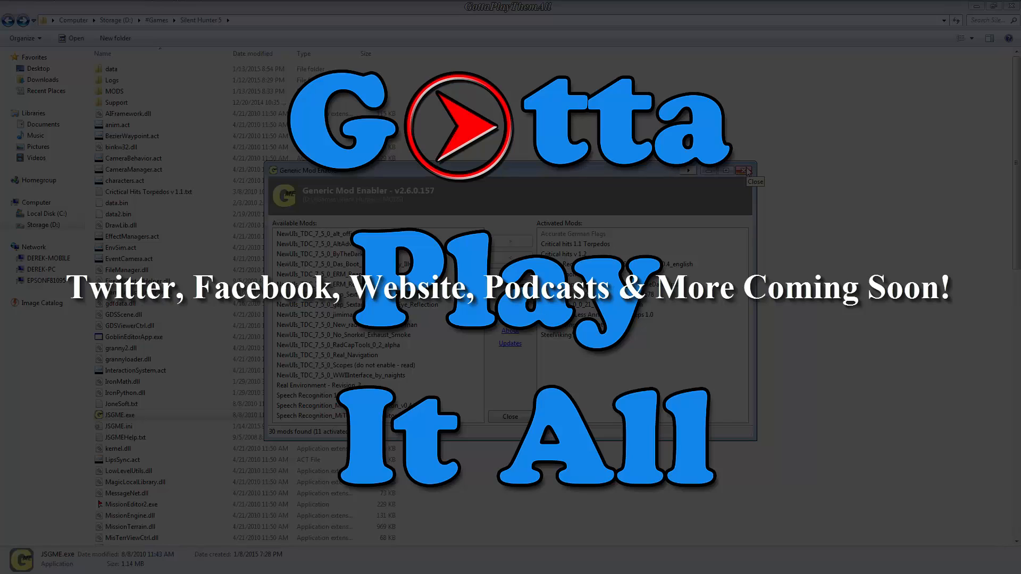
pyautogui.moveTo(745, 172)
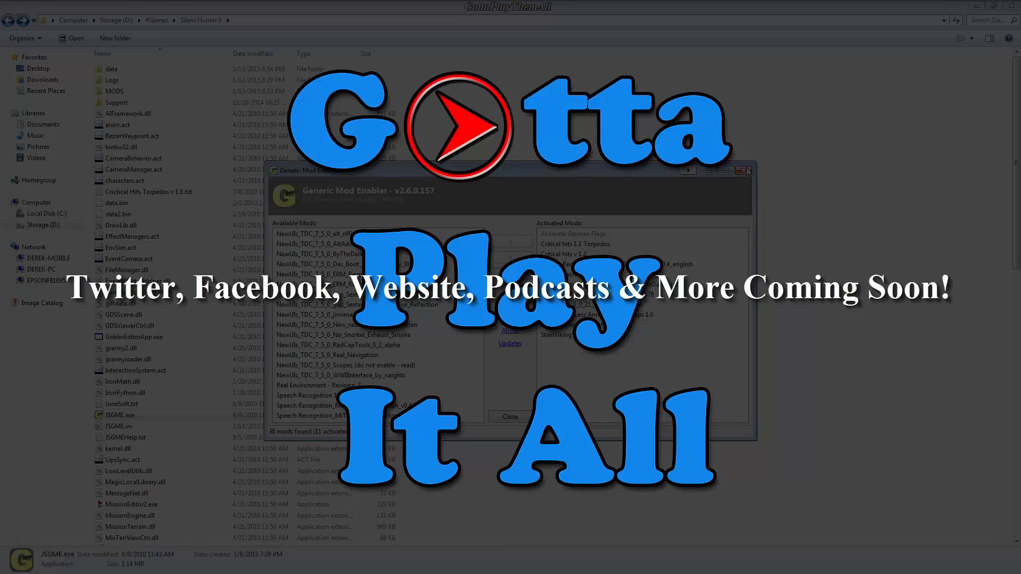